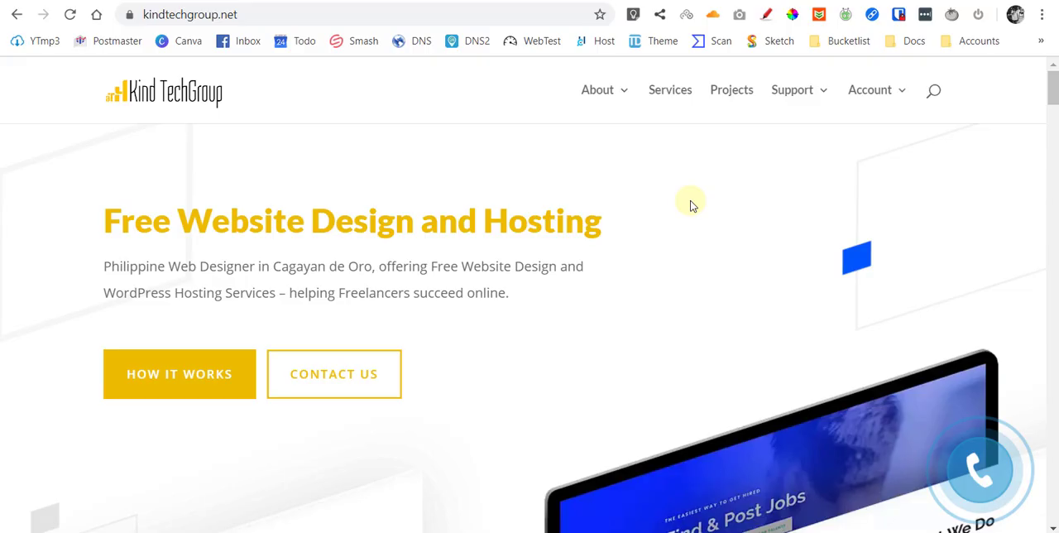
mouse_move(438, 323)
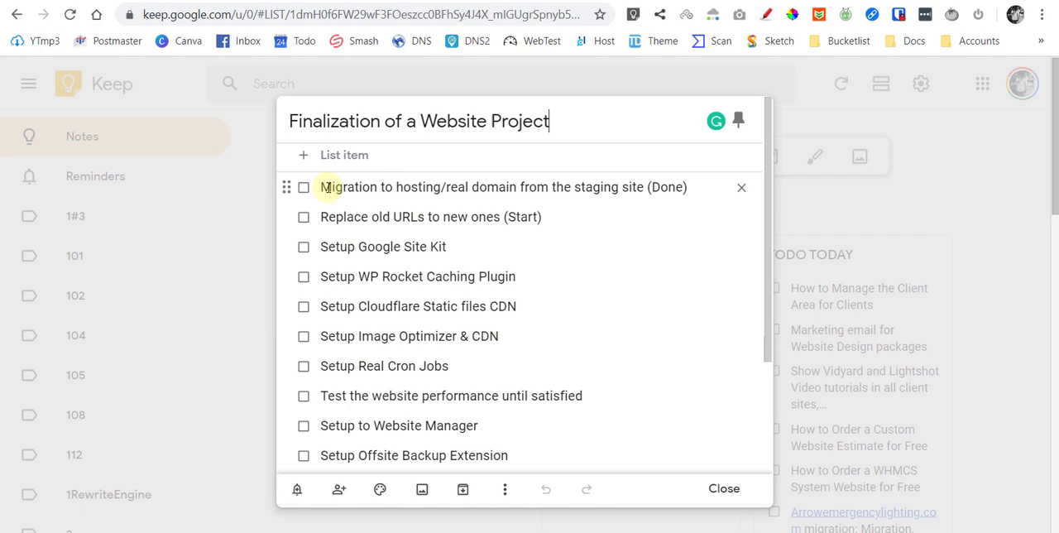
triple_click(502, 186)
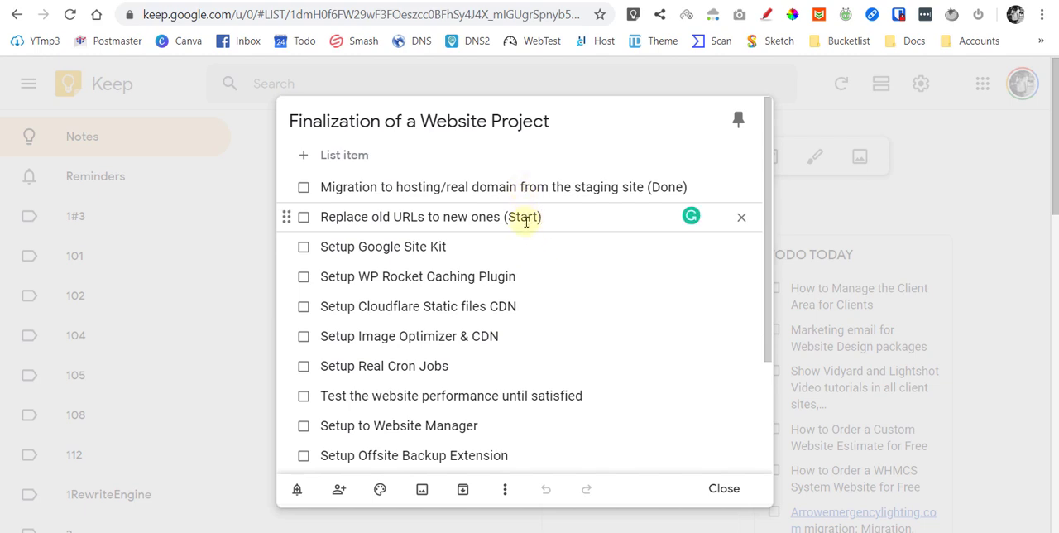
left_click(541, 217)
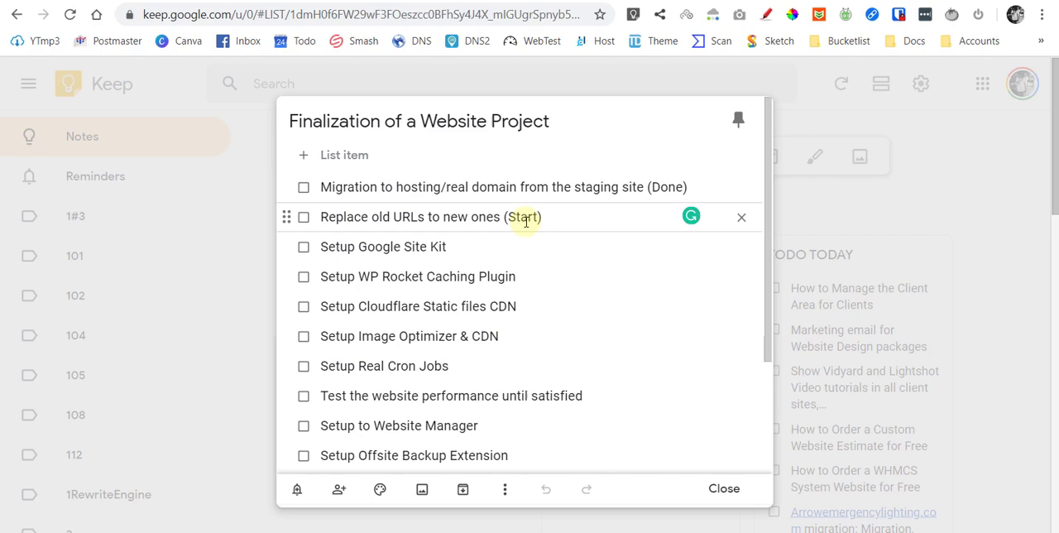
left_click(543, 216)
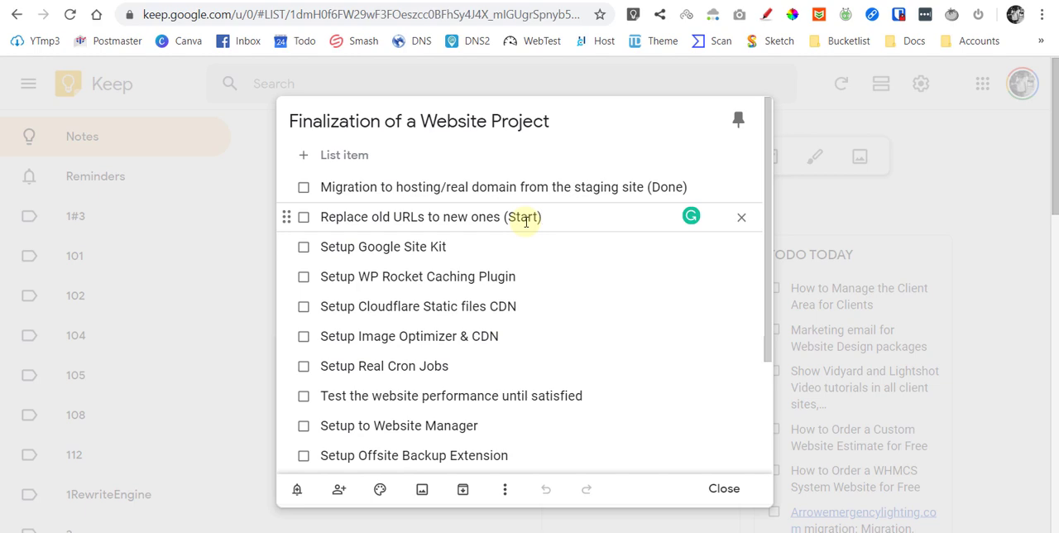
left_click(543, 216)
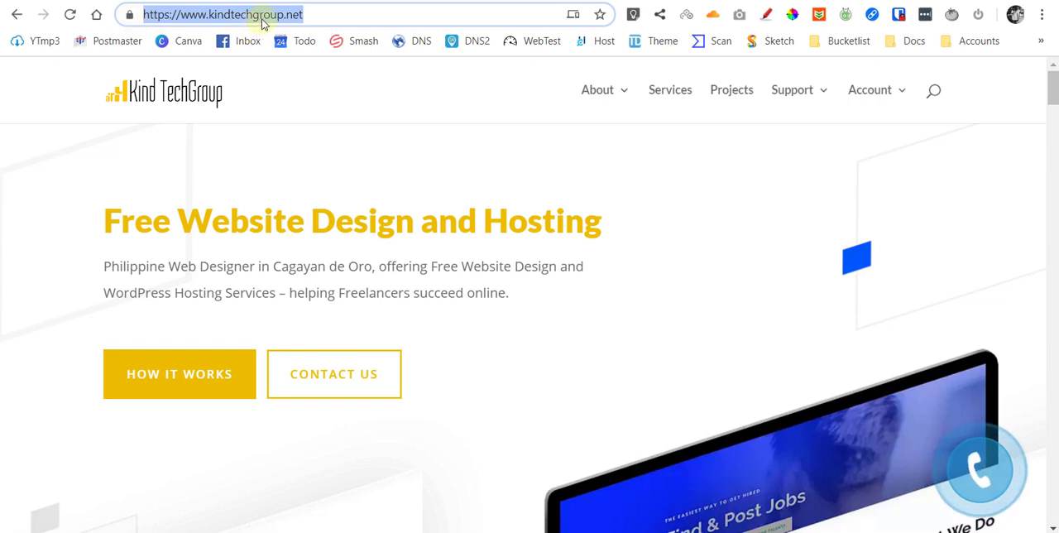
mouse_move(410, 153)
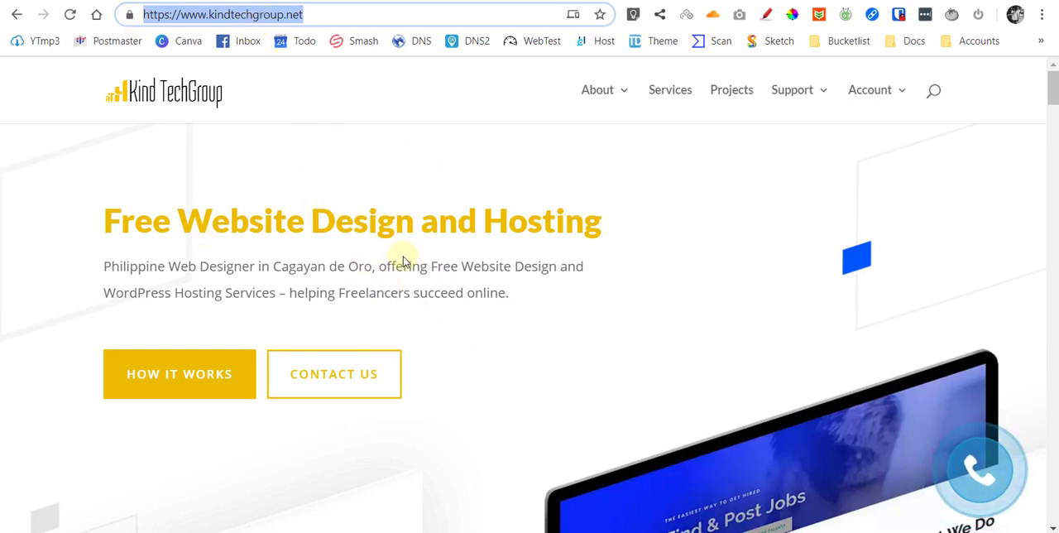
mouse_move(438, 348)
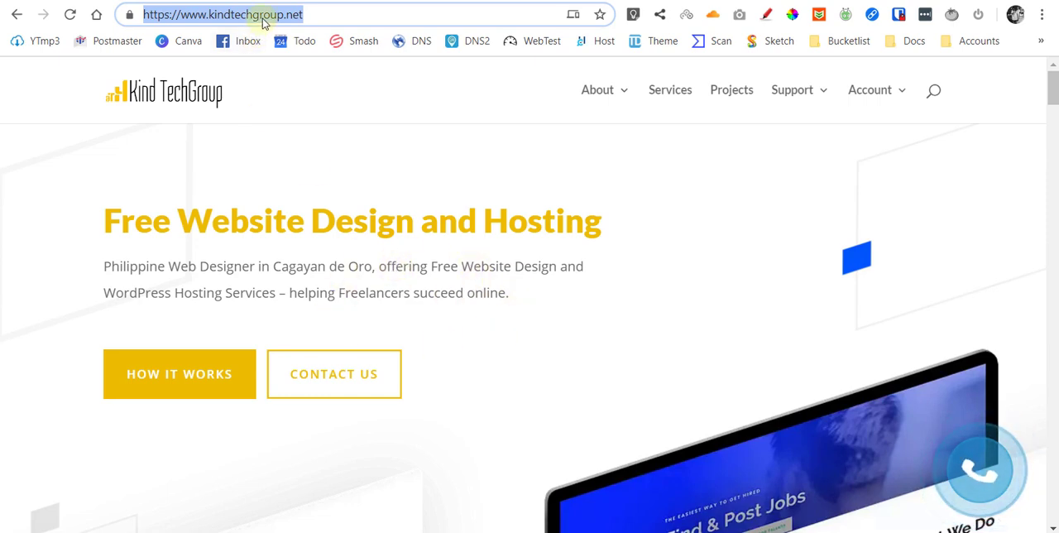
mouse_move(384, 182)
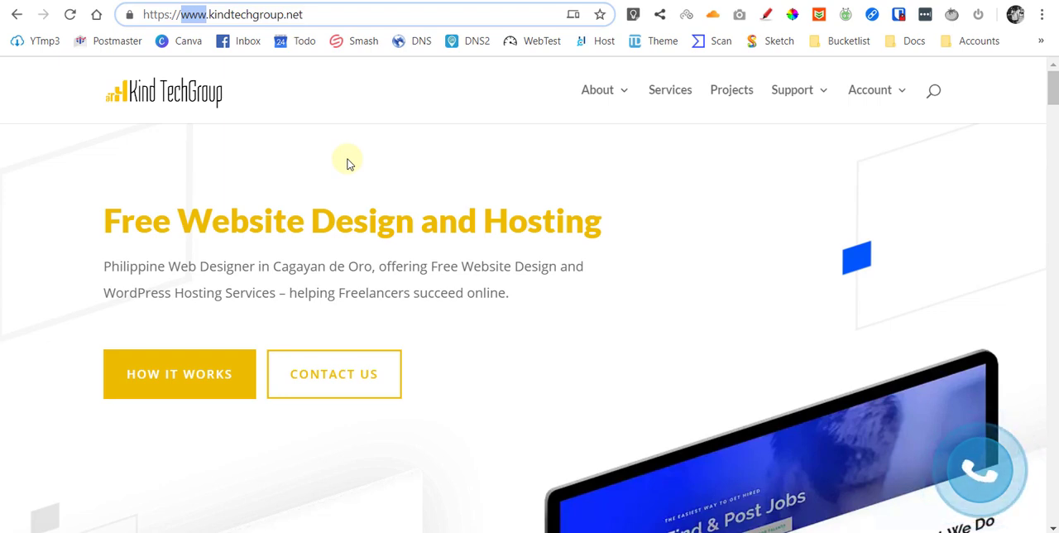
type("staging")
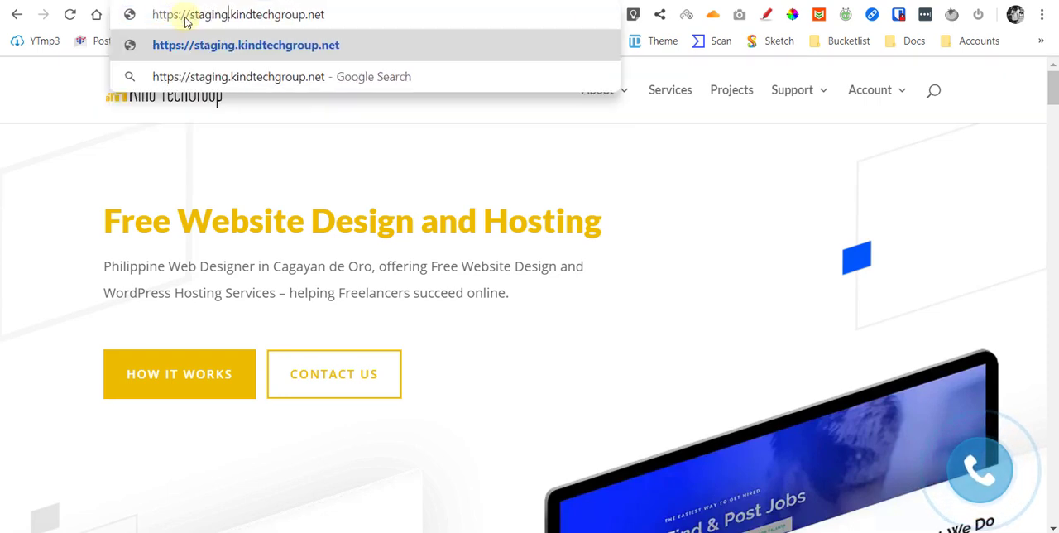
key("Backspace")
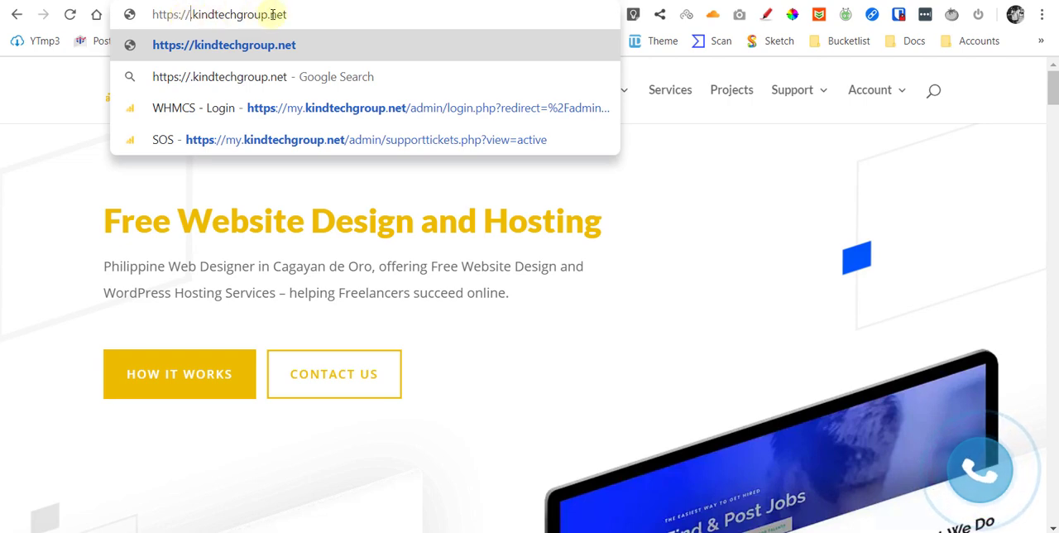
mouse_move(394, 240)
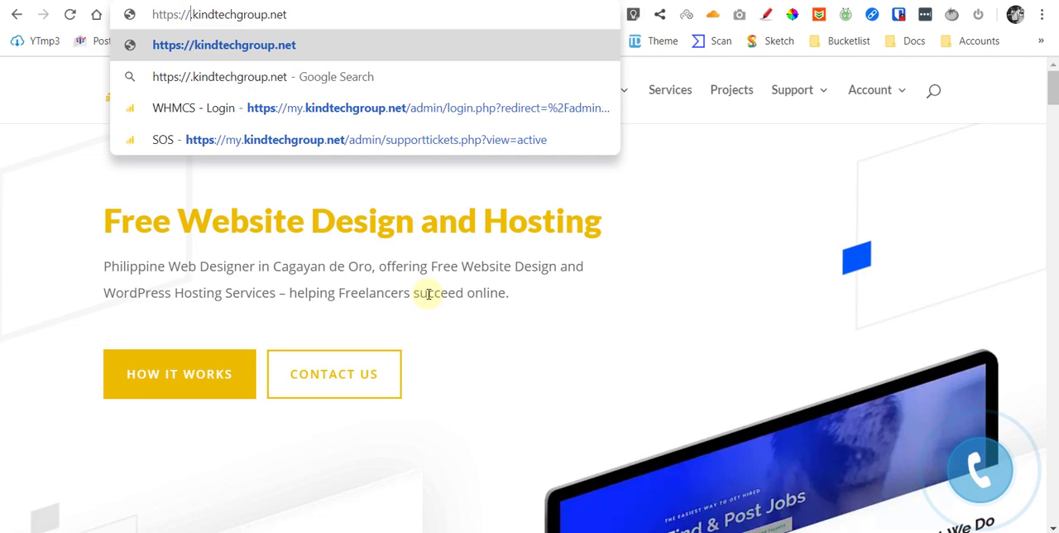
mouse_move(511, 317)
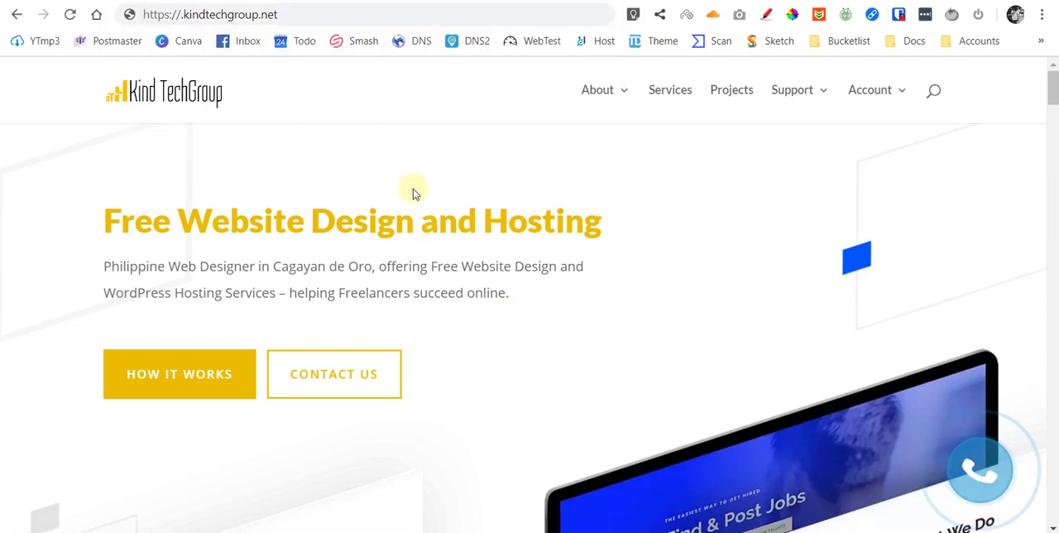
mouse_move(285, 81)
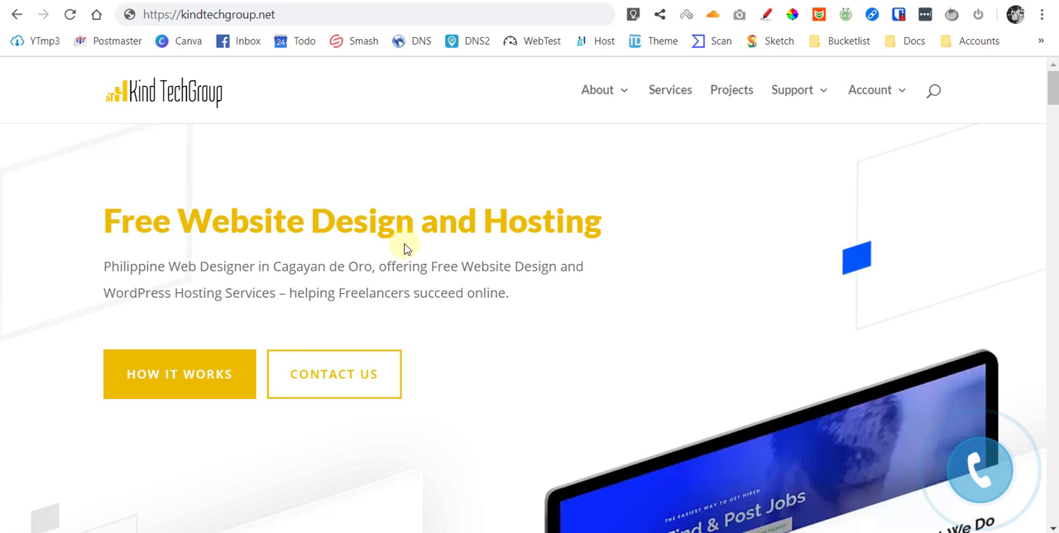
mouse_move(348, 87)
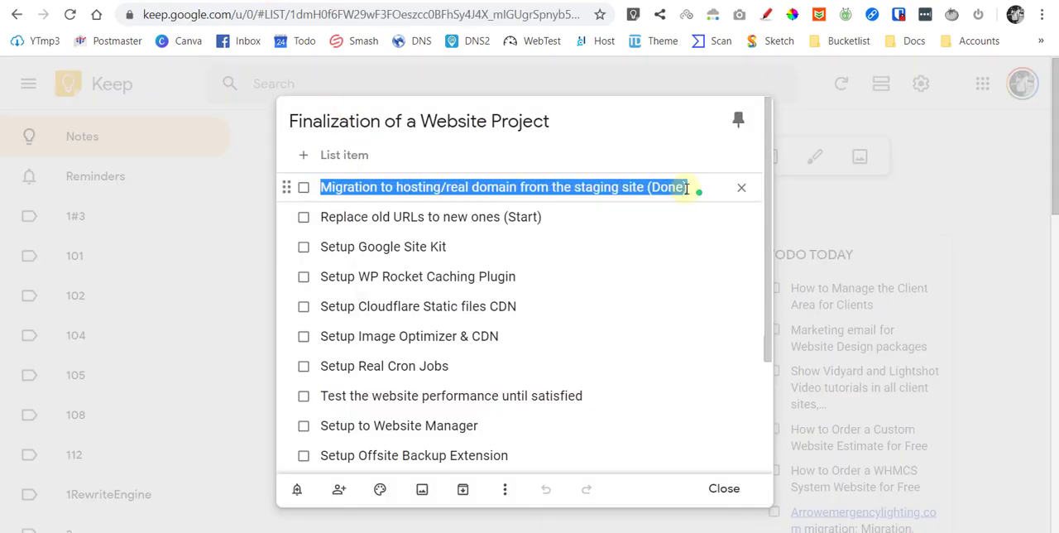
left_click(430, 216)
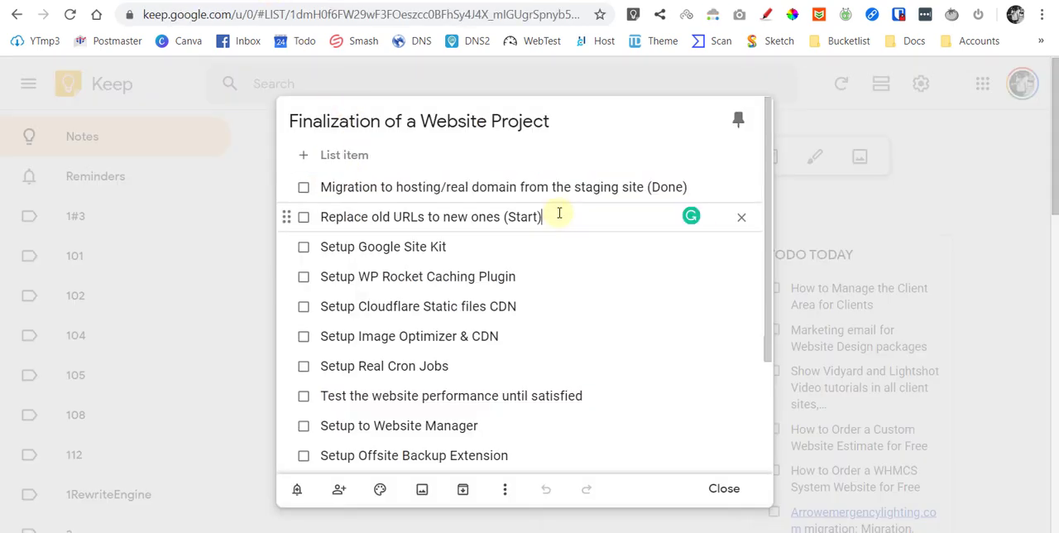
triple_click(431, 216)
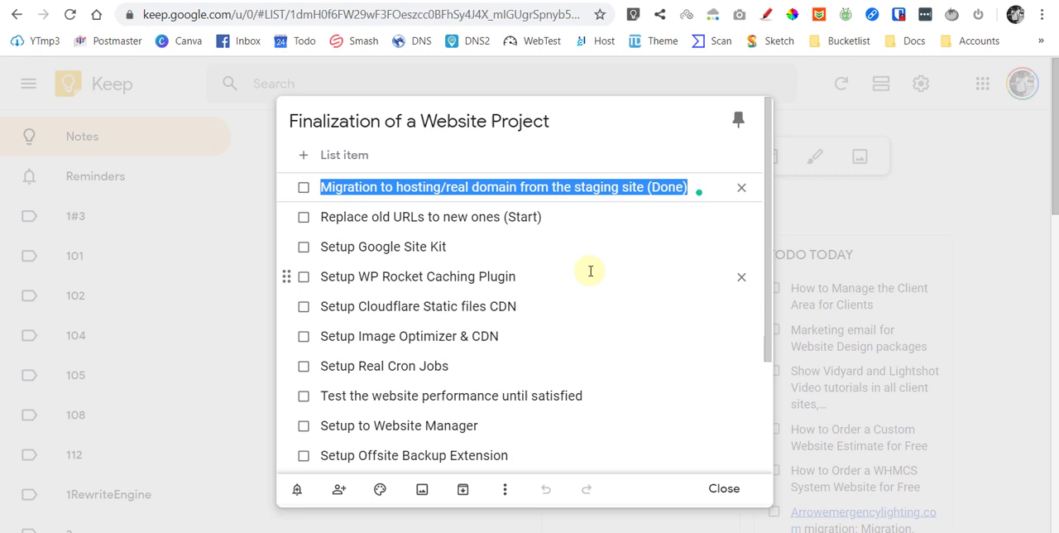
mouse_move(333, 187)
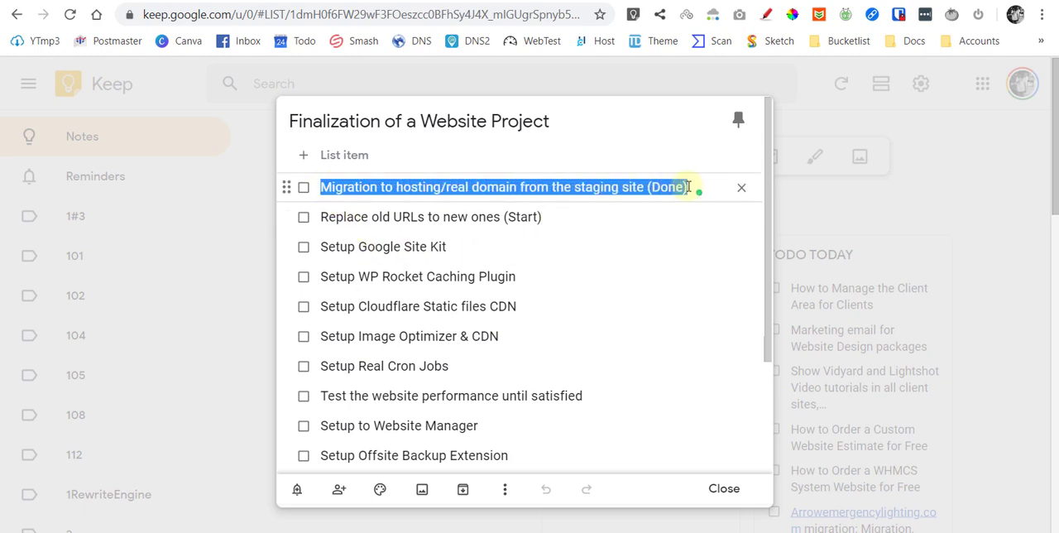
mouse_move(658, 240)
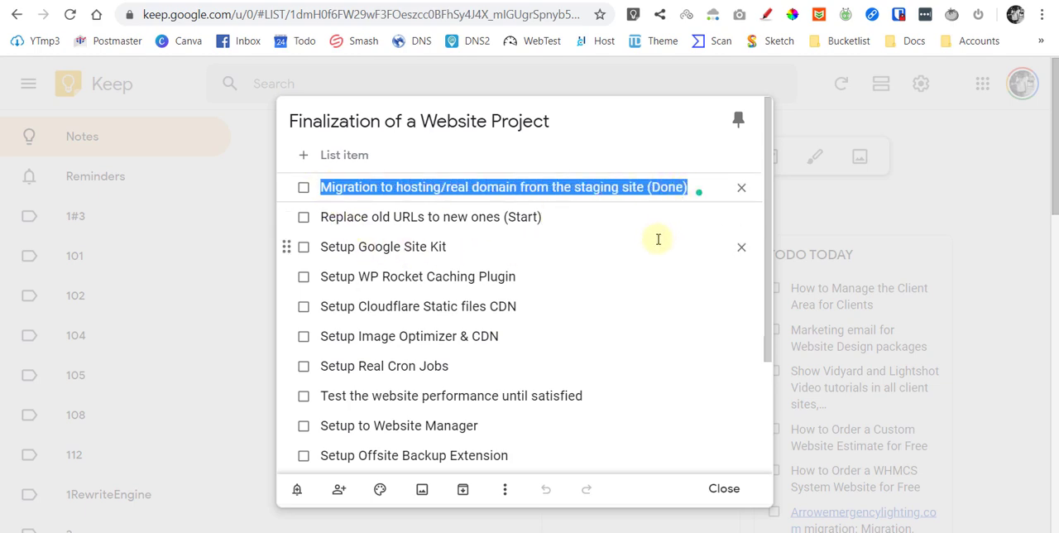
mouse_move(629, 233)
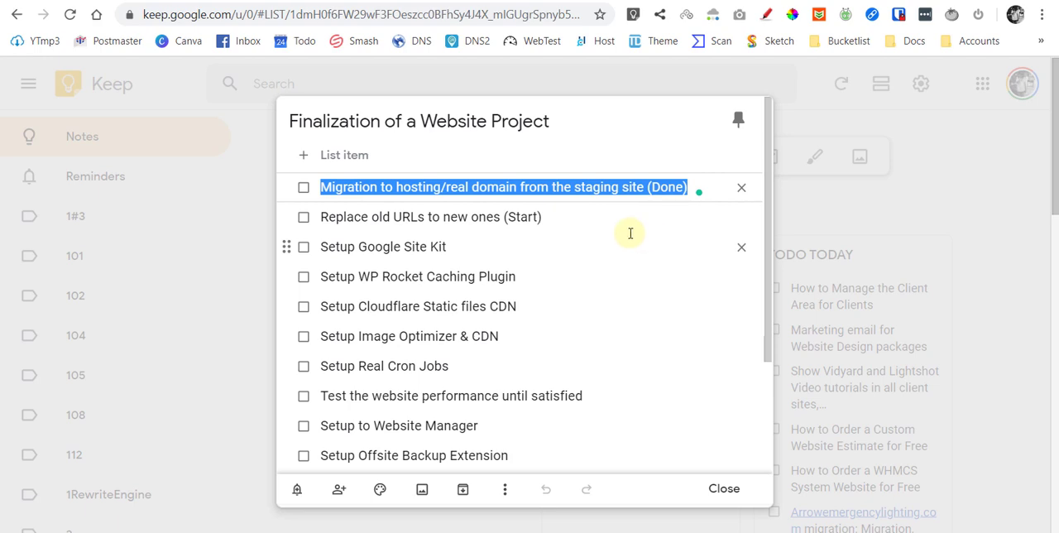
double_click(458, 186)
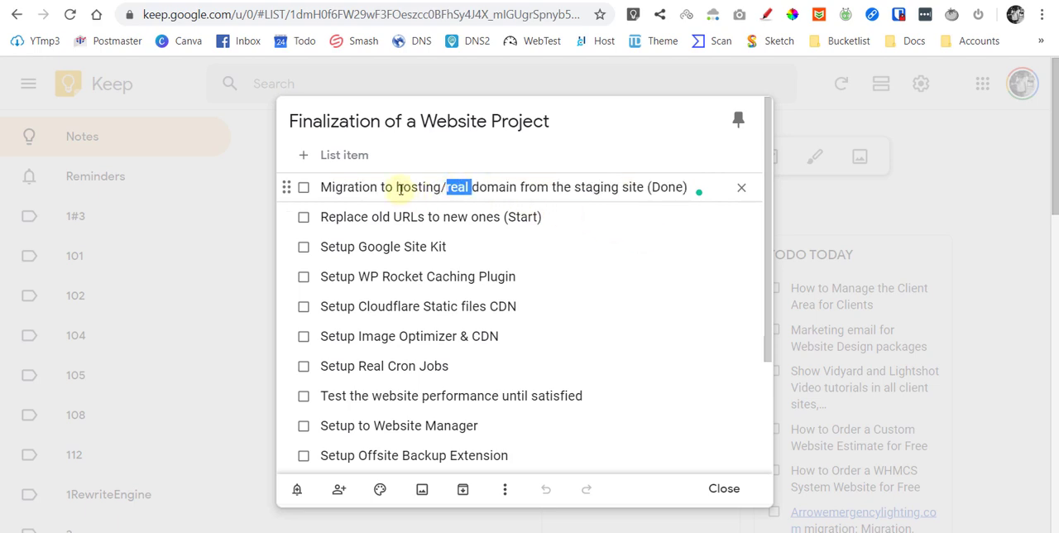
left_click_drag(459, 186, 513, 186)
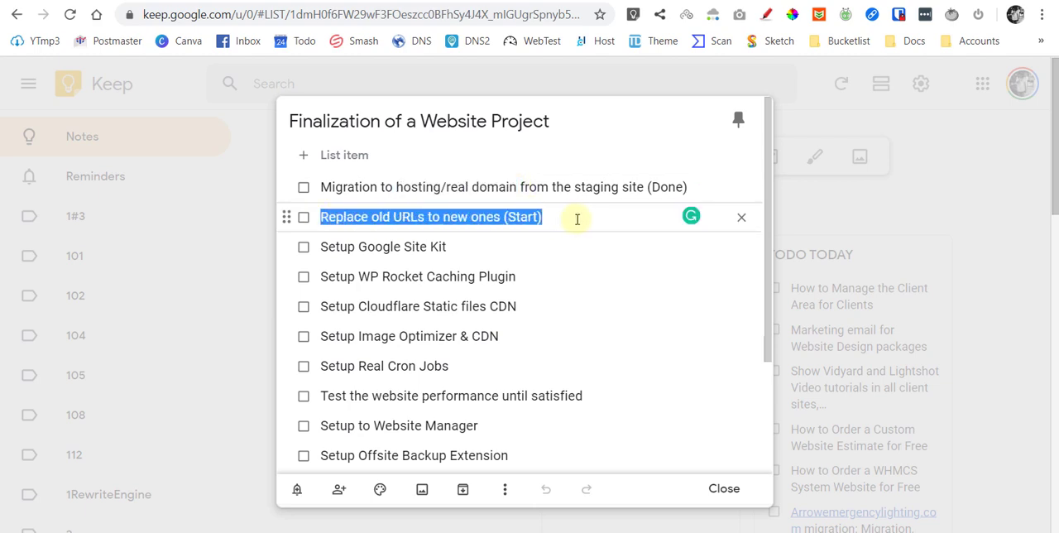
mouse_move(522, 246)
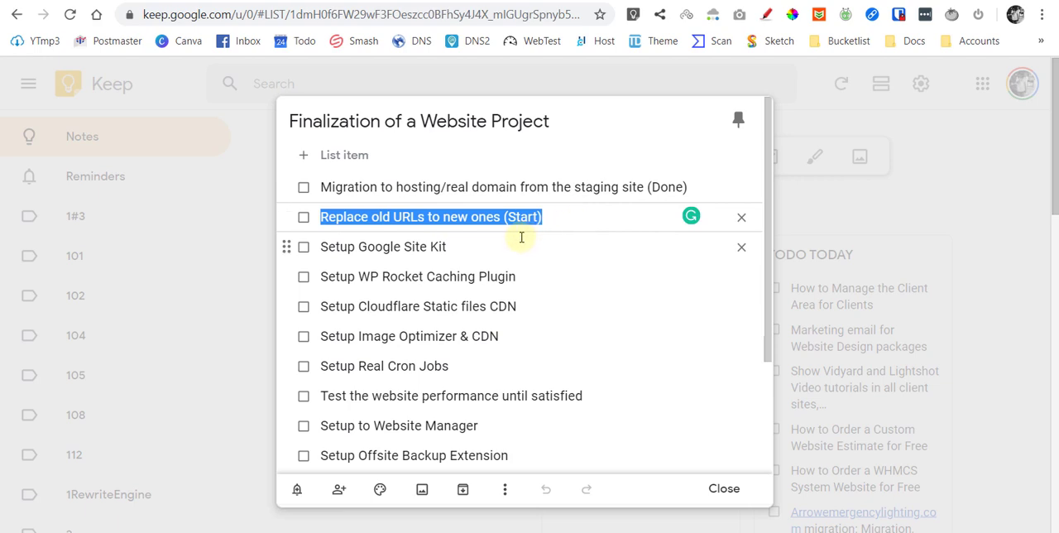
mouse_move(501, 246)
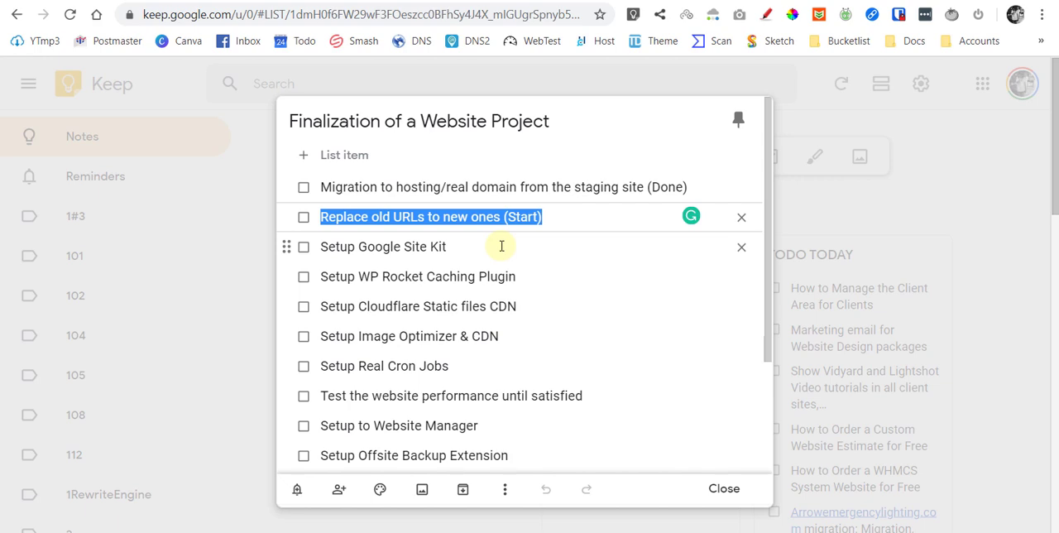
mouse_move(490, 246)
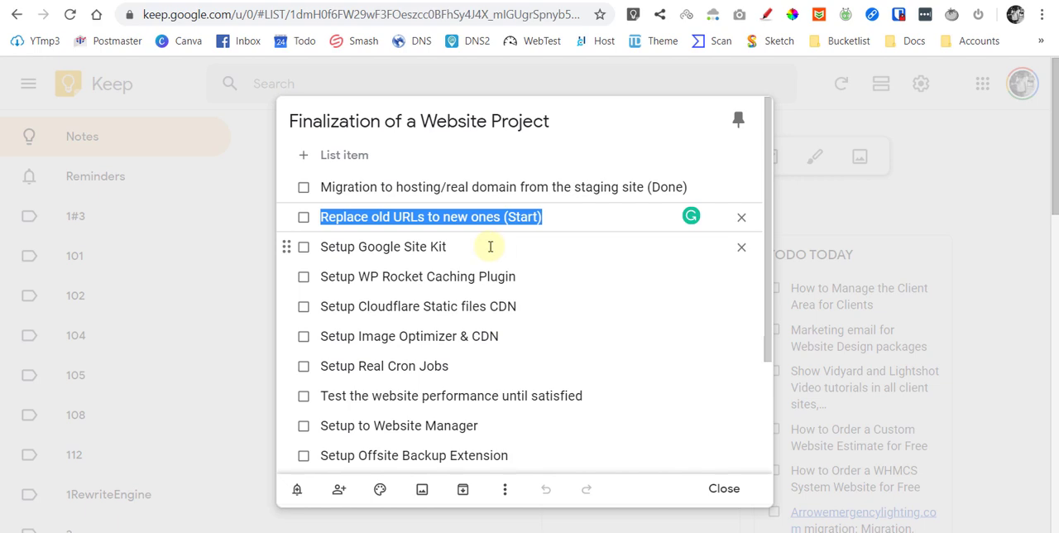
left_click(383, 246)
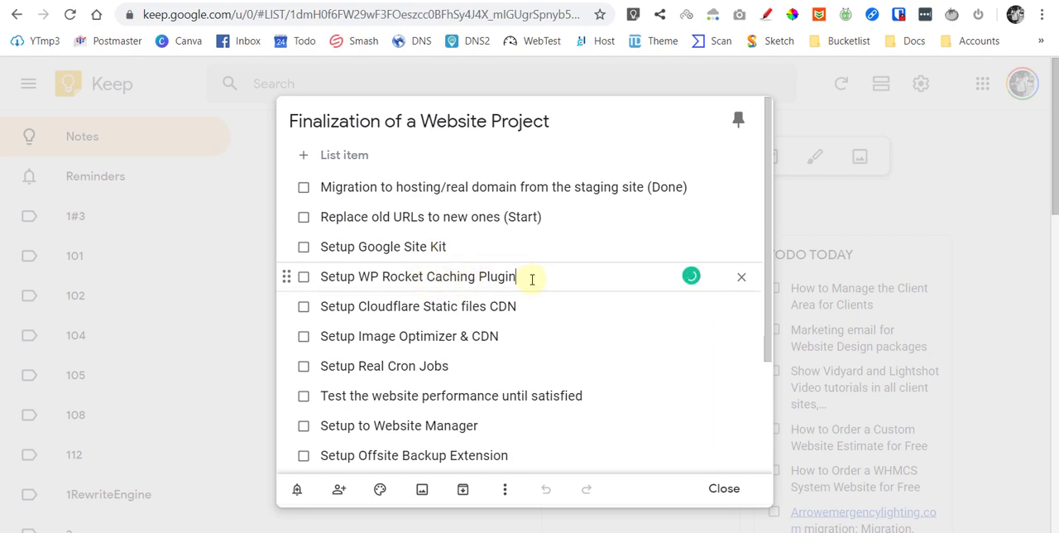
double_click(377, 277)
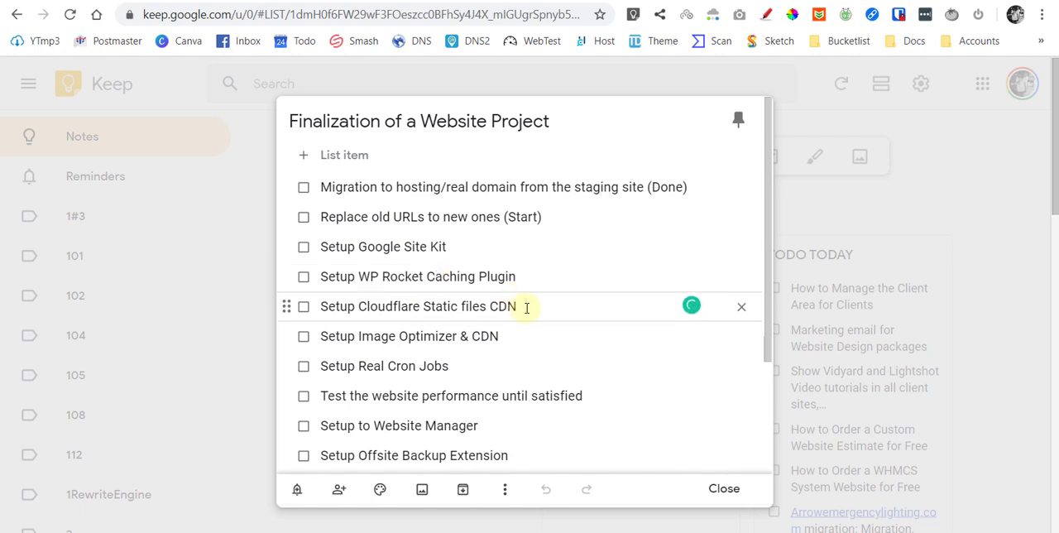
mouse_move(493, 336)
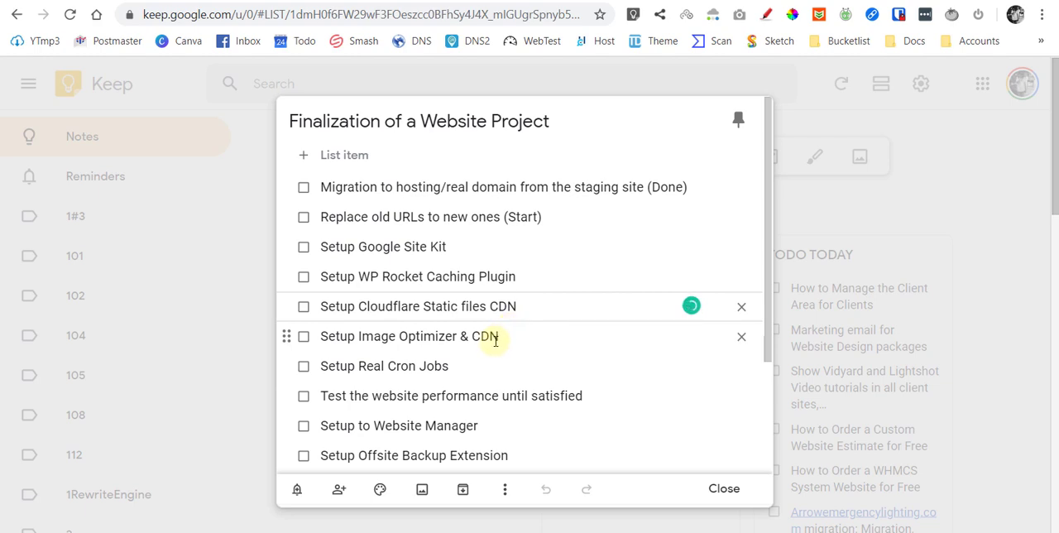
double_click(418, 305)
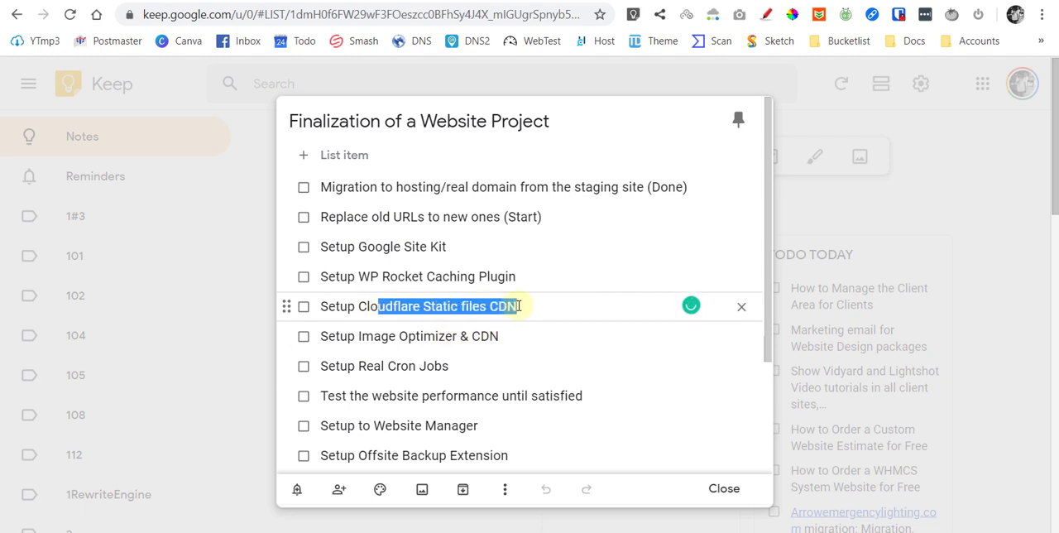
left_click(386, 306)
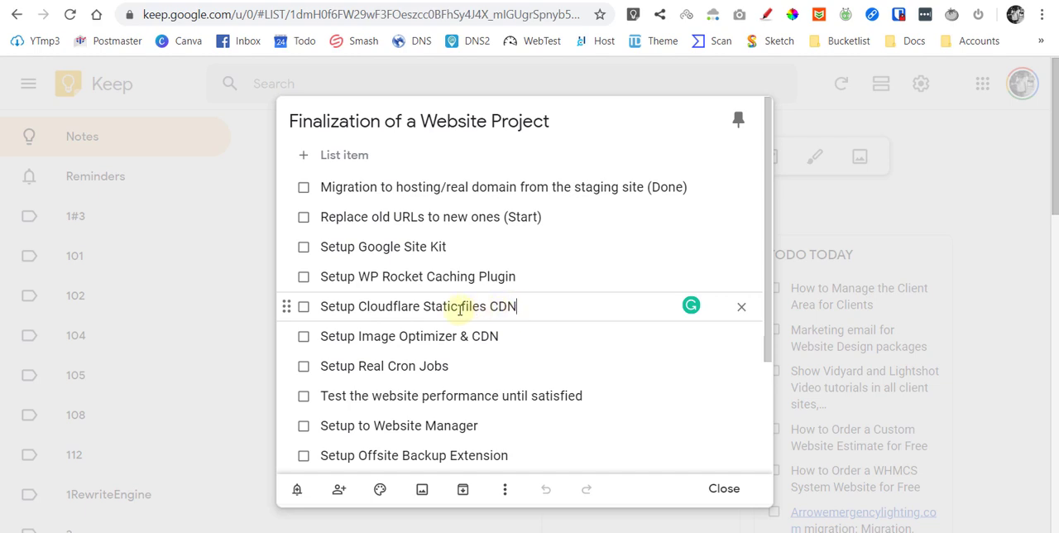
double_click(441, 306)
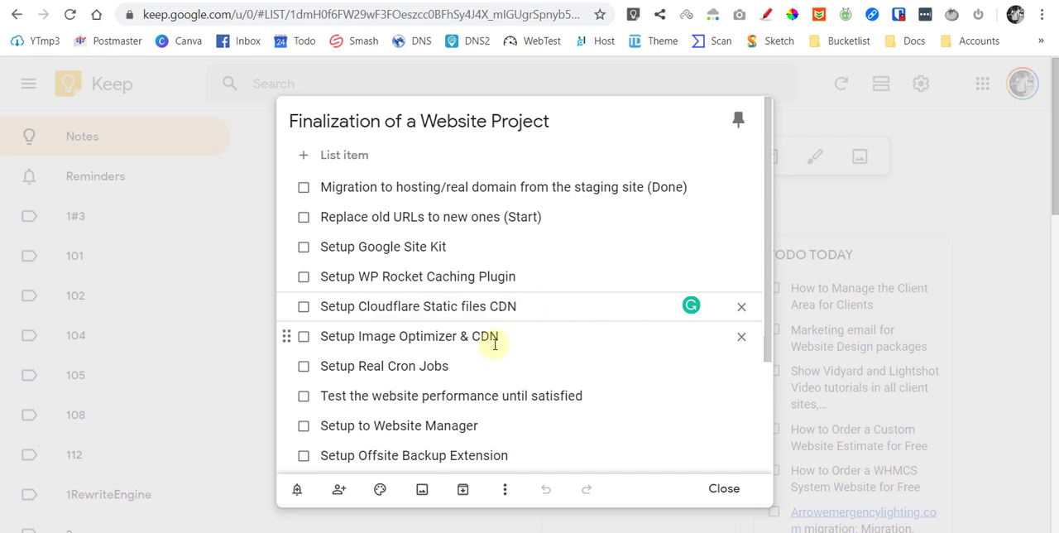
mouse_move(474, 306)
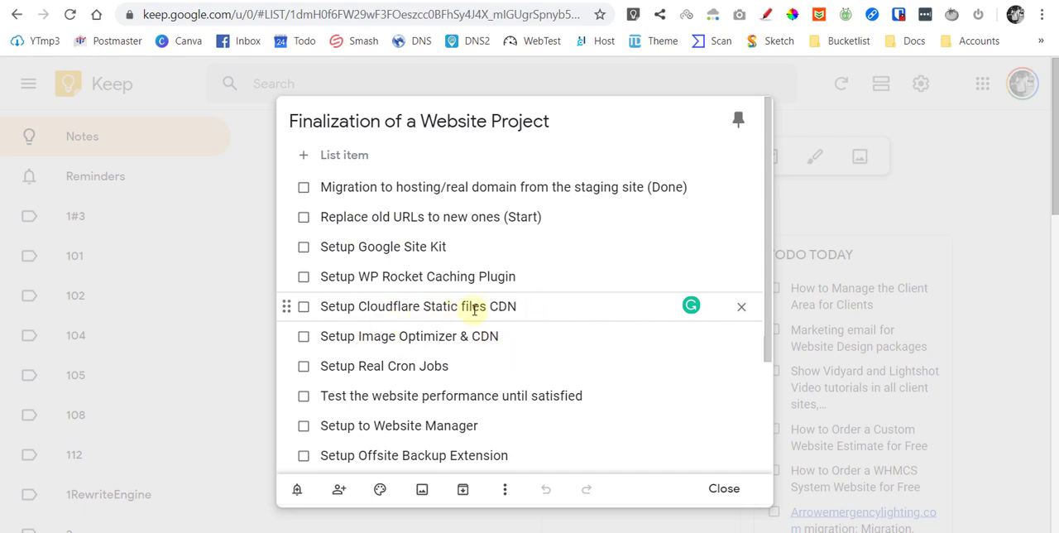
left_click(517, 306)
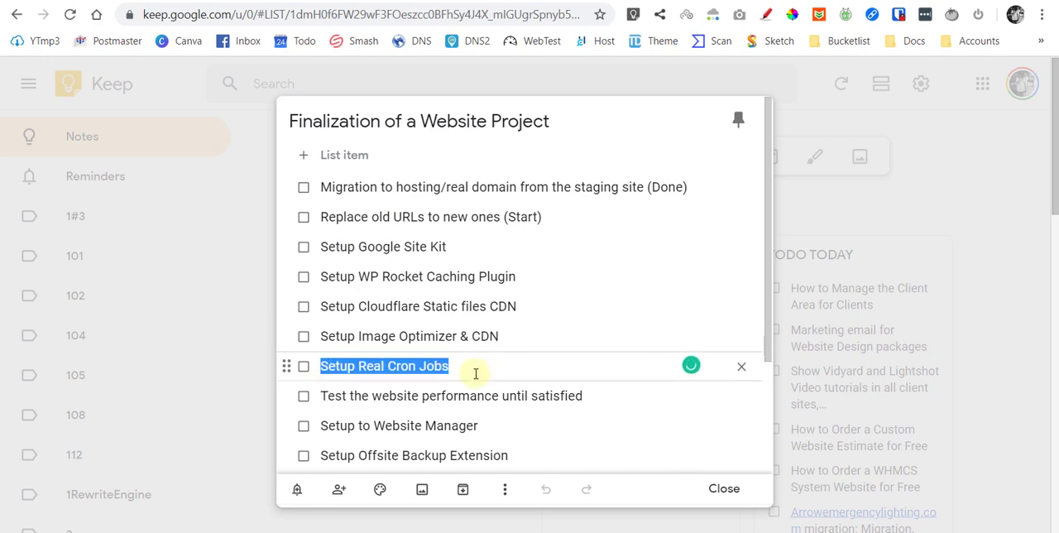
left_click(472, 365)
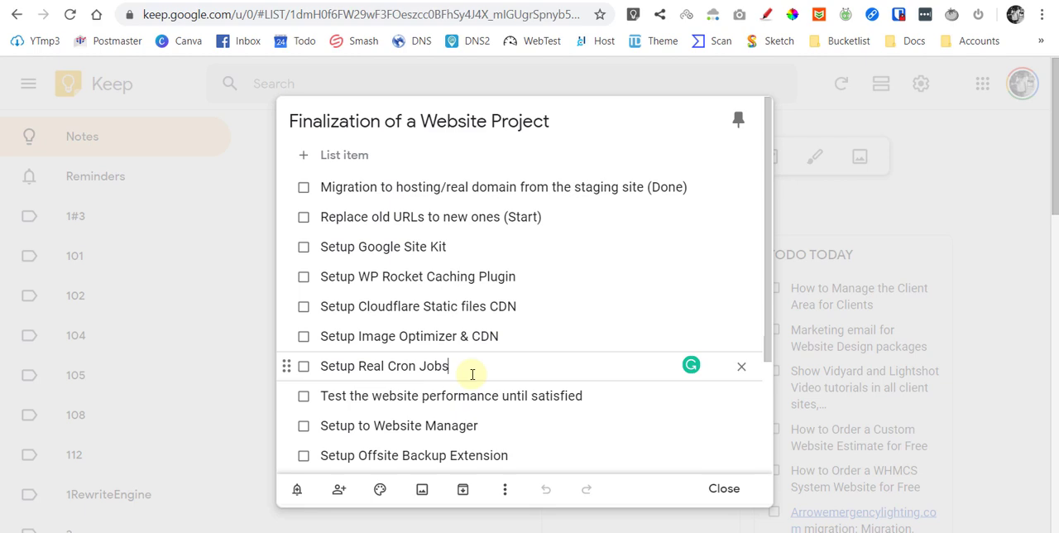
scroll("down", 3)
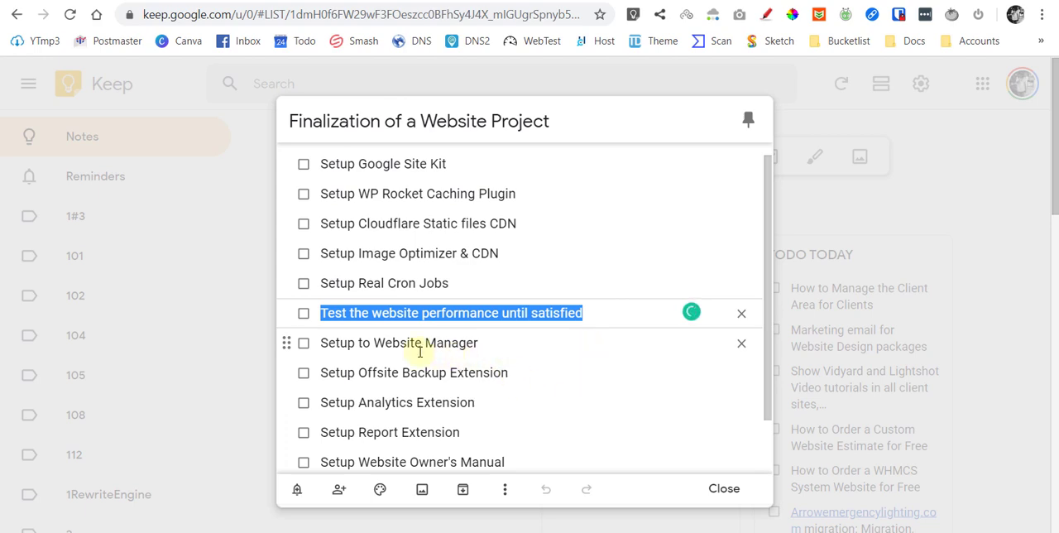
left_click(399, 343)
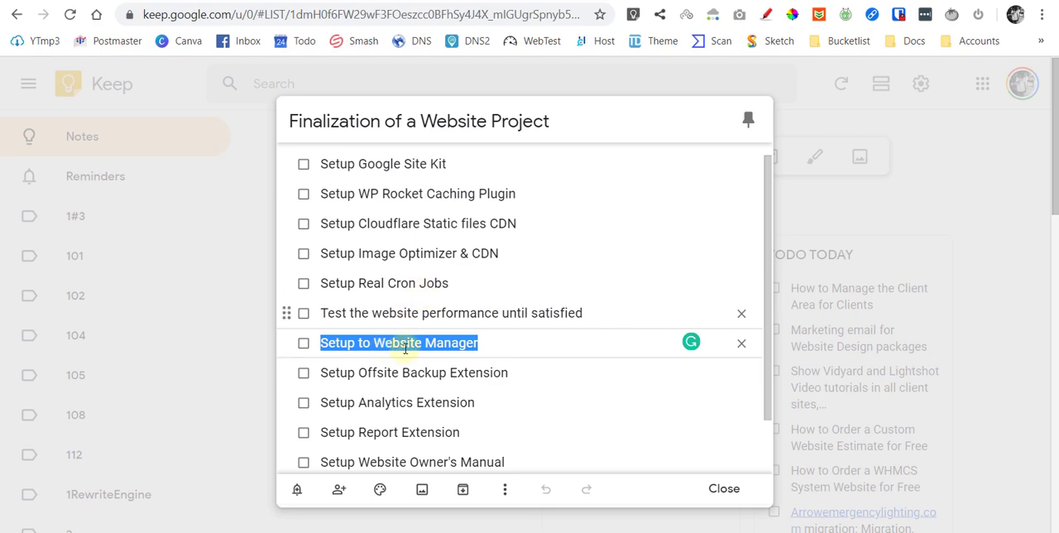
mouse_move(442, 331)
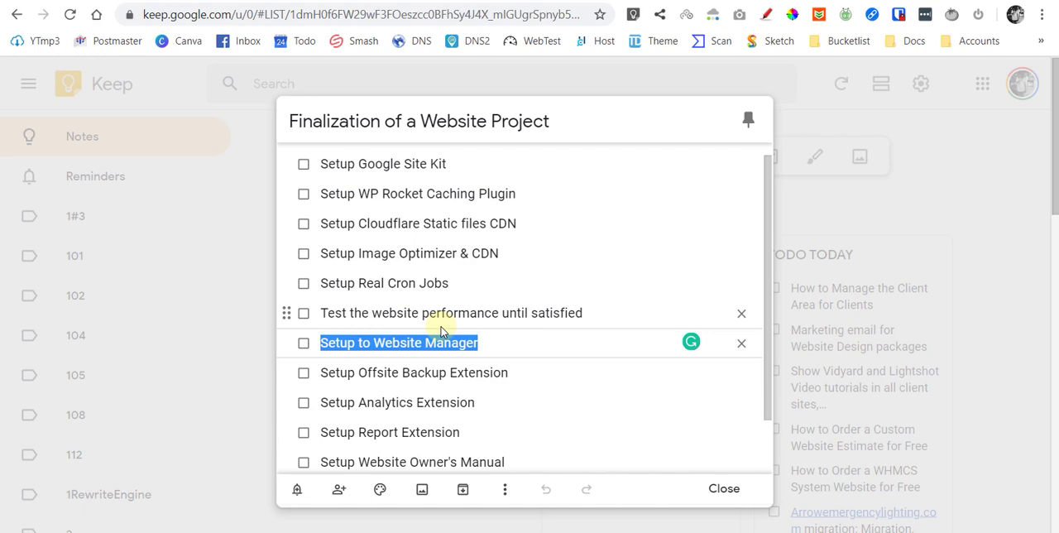
left_click(396, 342)
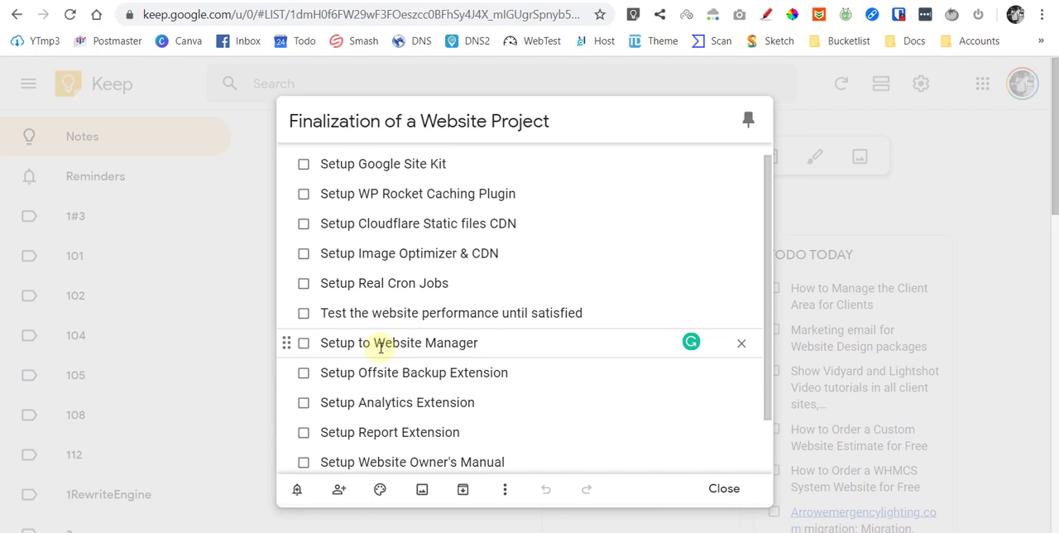
mouse_move(346, 372)
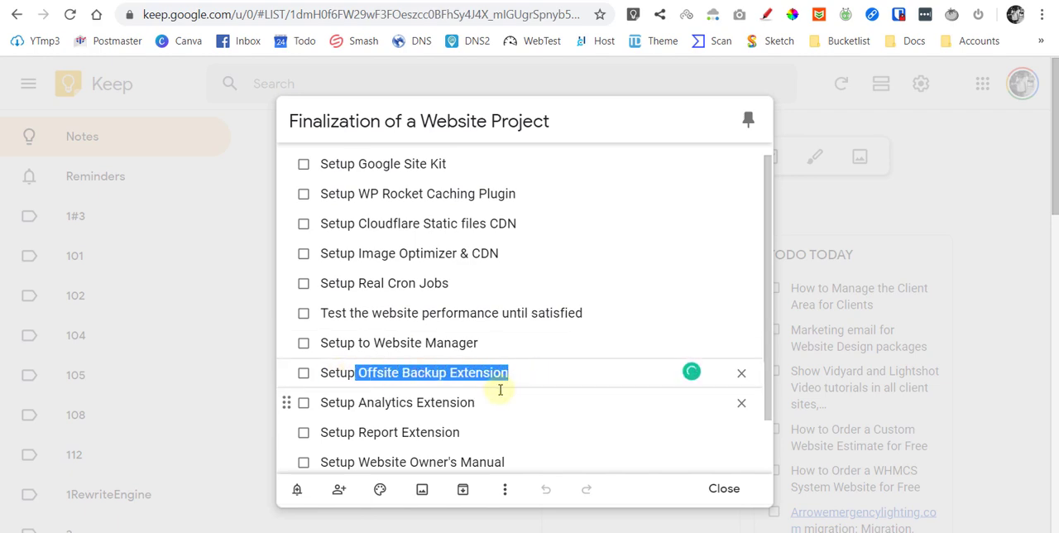
scroll("down", 3)
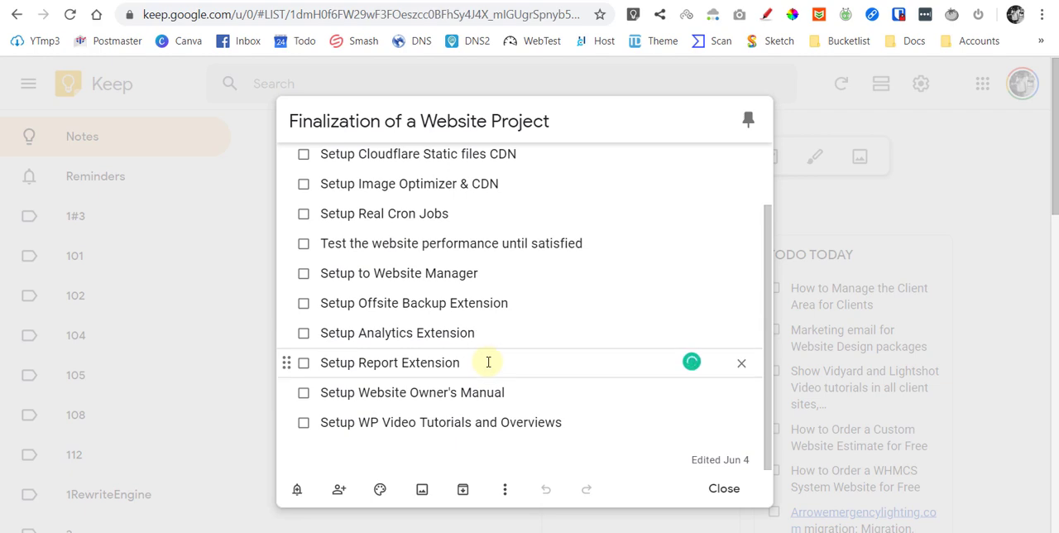
mouse_move(370, 392)
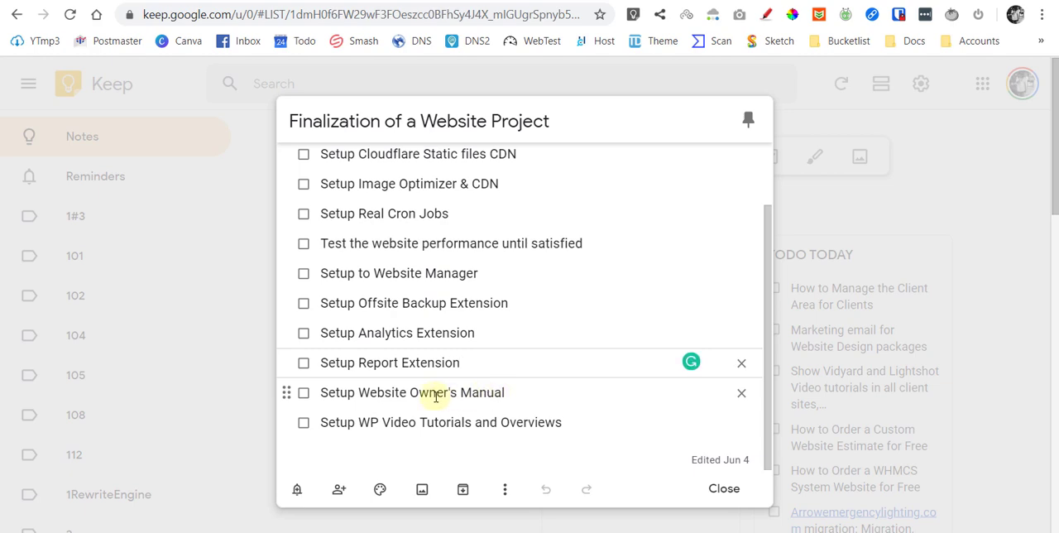
left_click(389, 362)
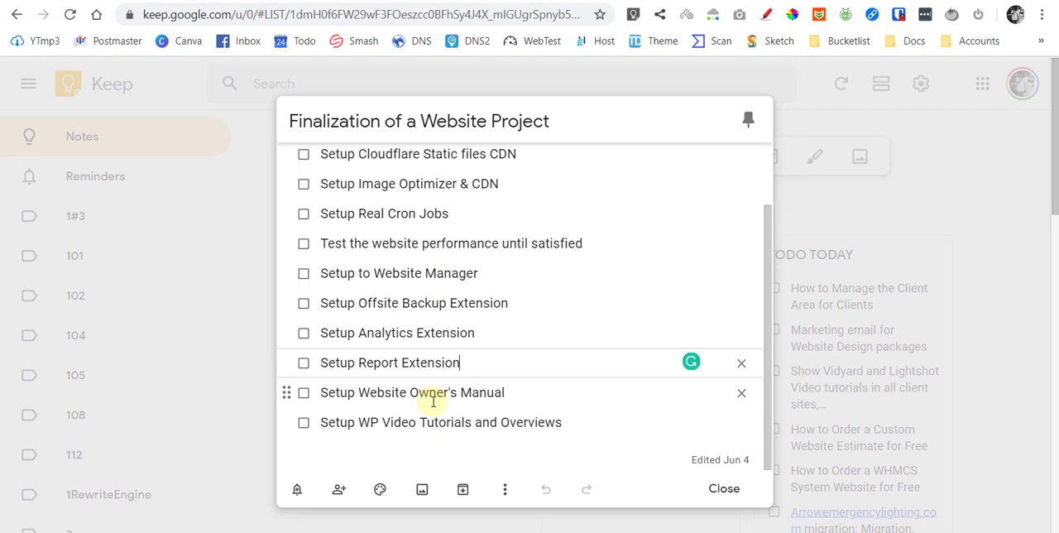
mouse_move(352, 429)
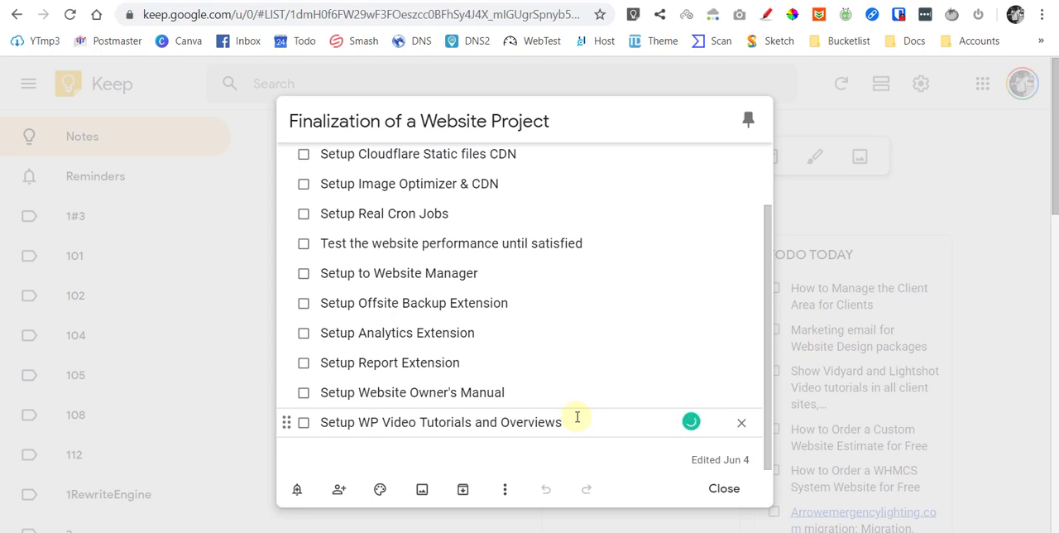
mouse_move(523, 392)
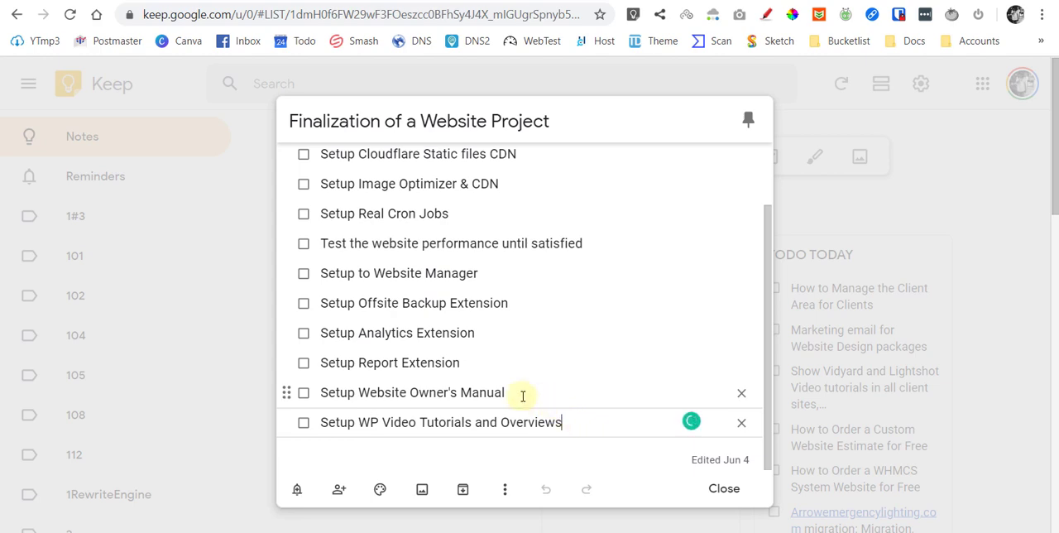
scroll("up", 3)
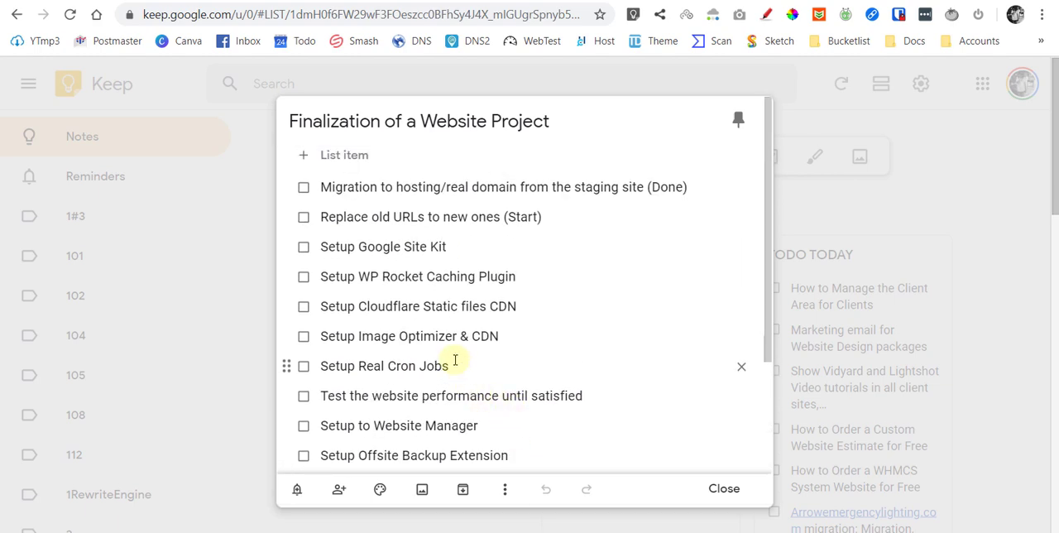
mouse_move(386, 257)
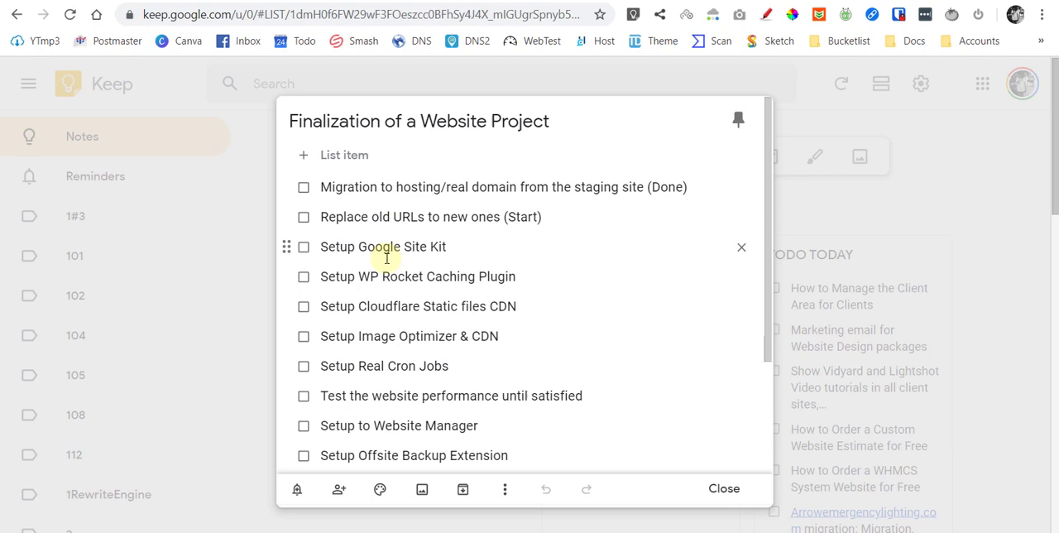
mouse_move(386, 269)
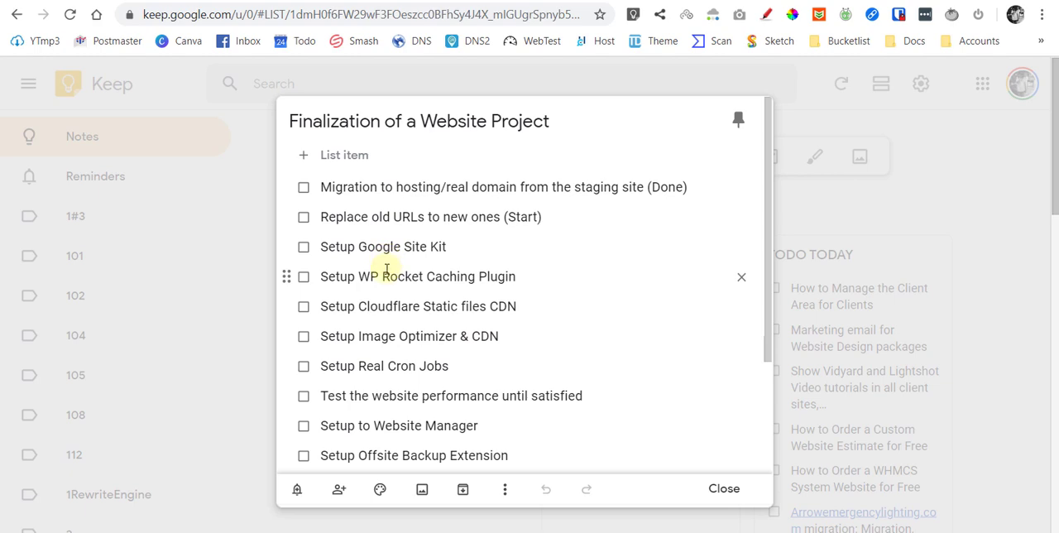
mouse_move(307, 126)
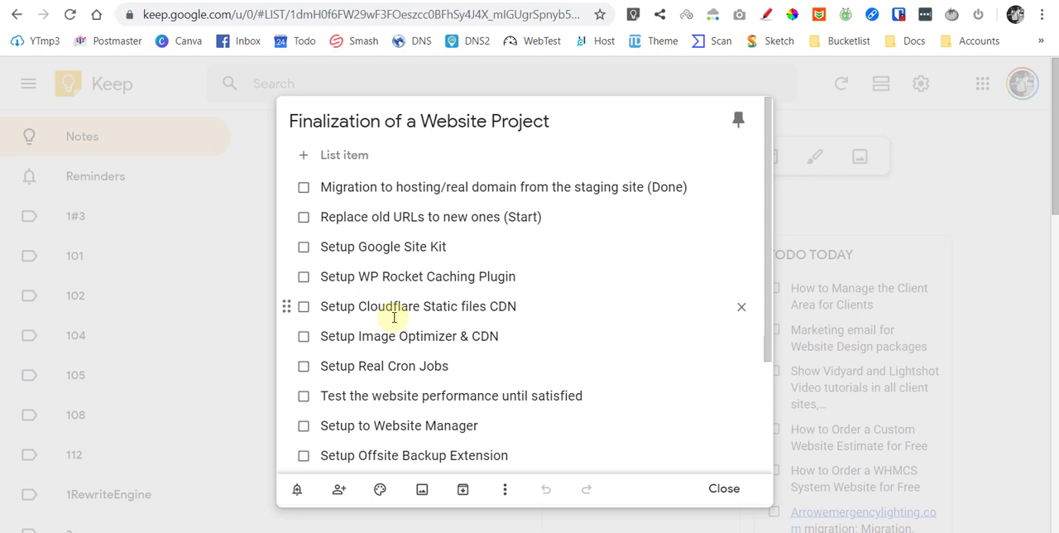
mouse_move(394, 323)
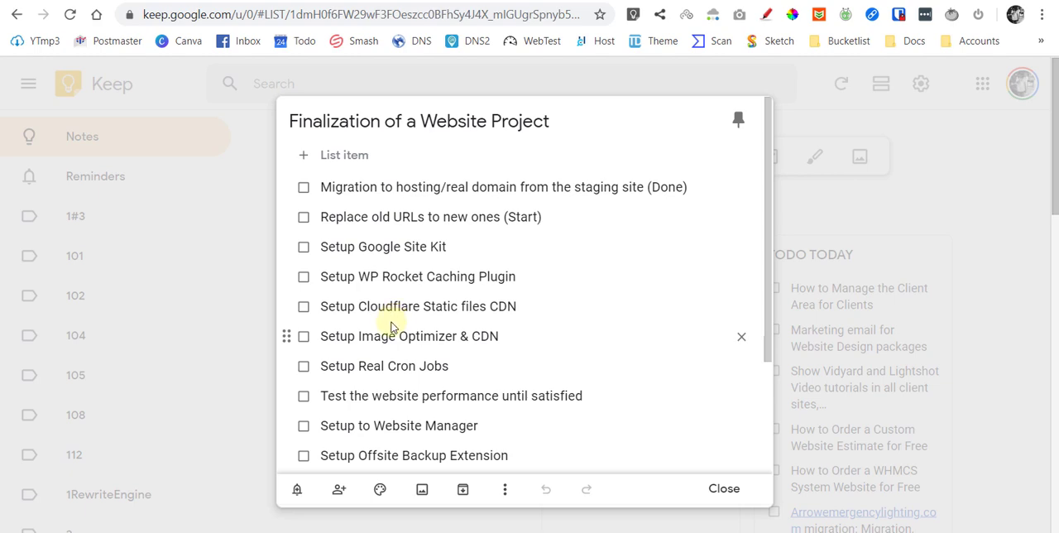
mouse_move(391, 324)
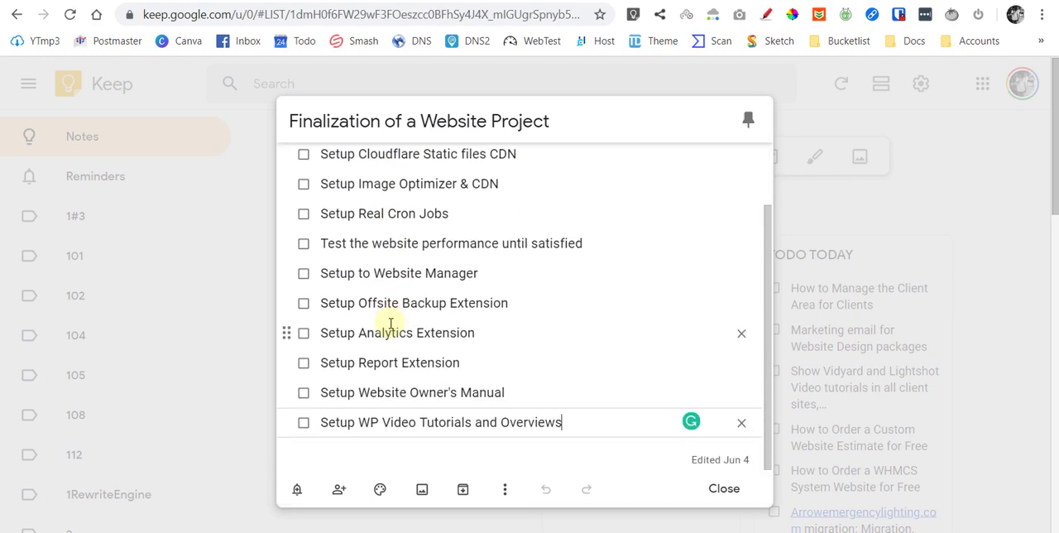
scroll("up", 3)
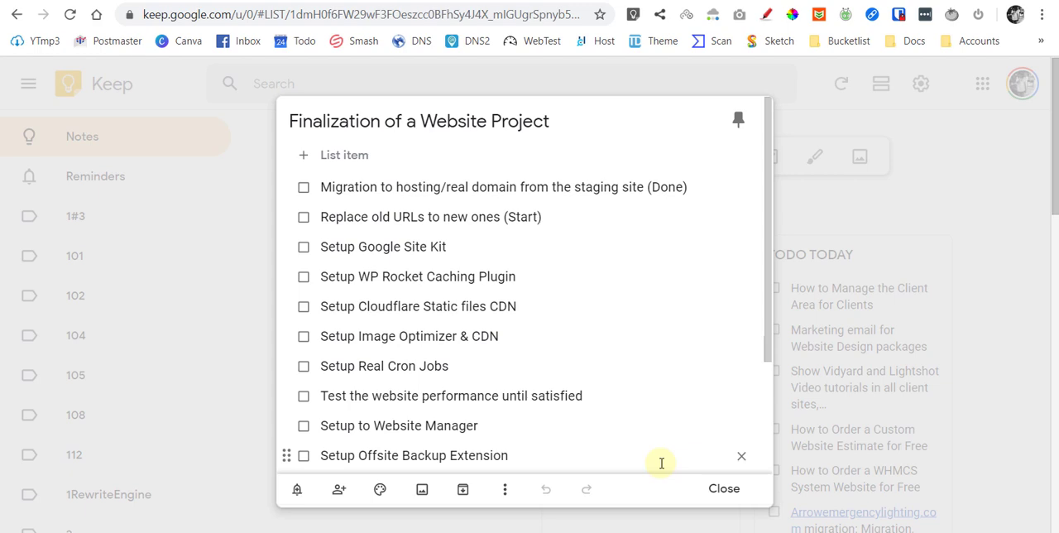
mouse_move(637, 467)
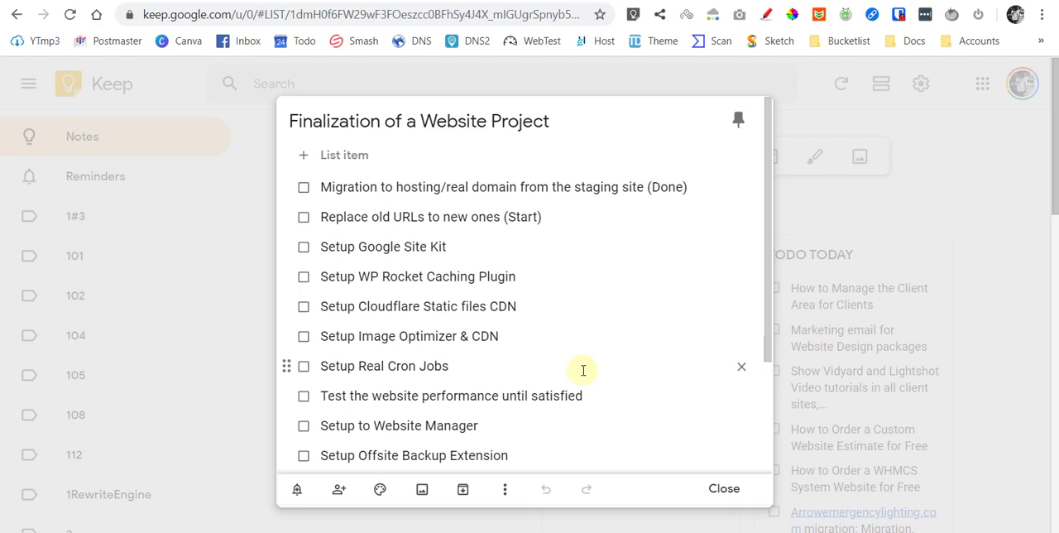
scroll("down", 3)
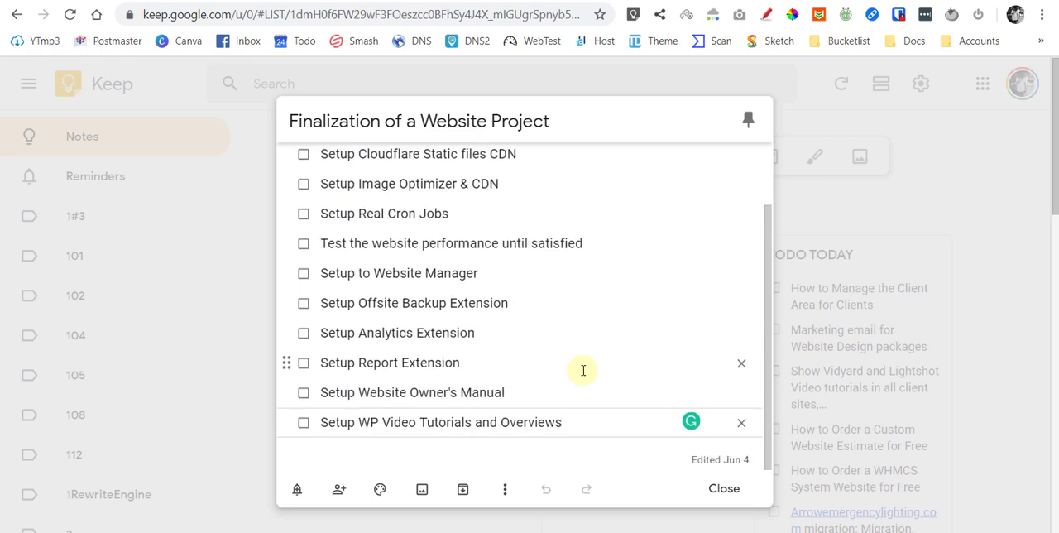
scroll("up", 3)
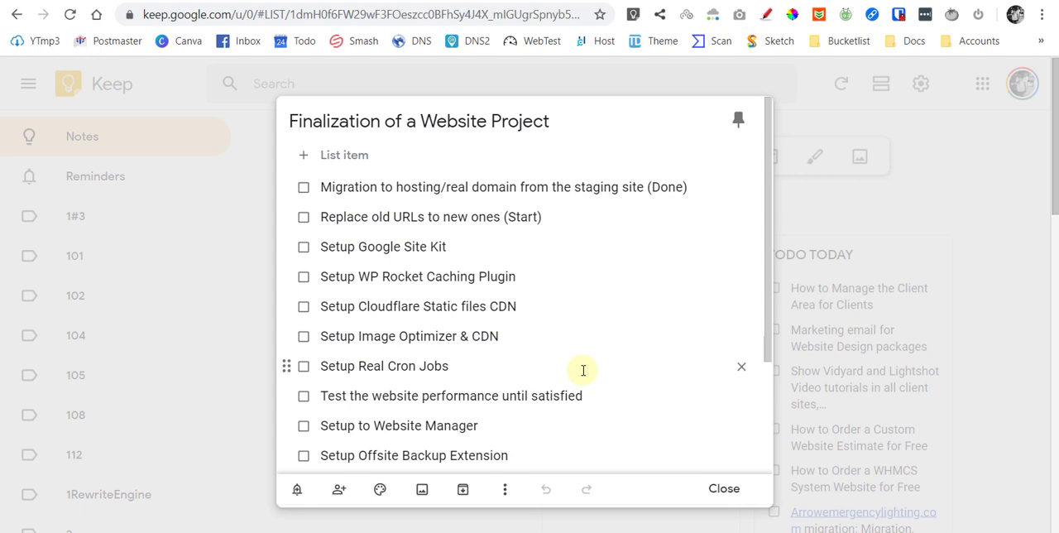
scroll("down", 3)
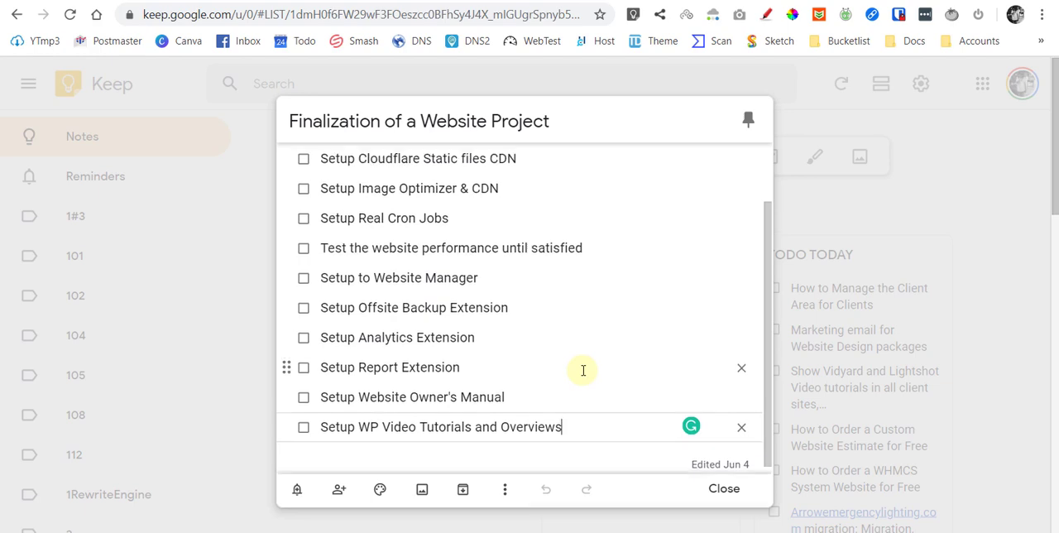
scroll("up", 3)
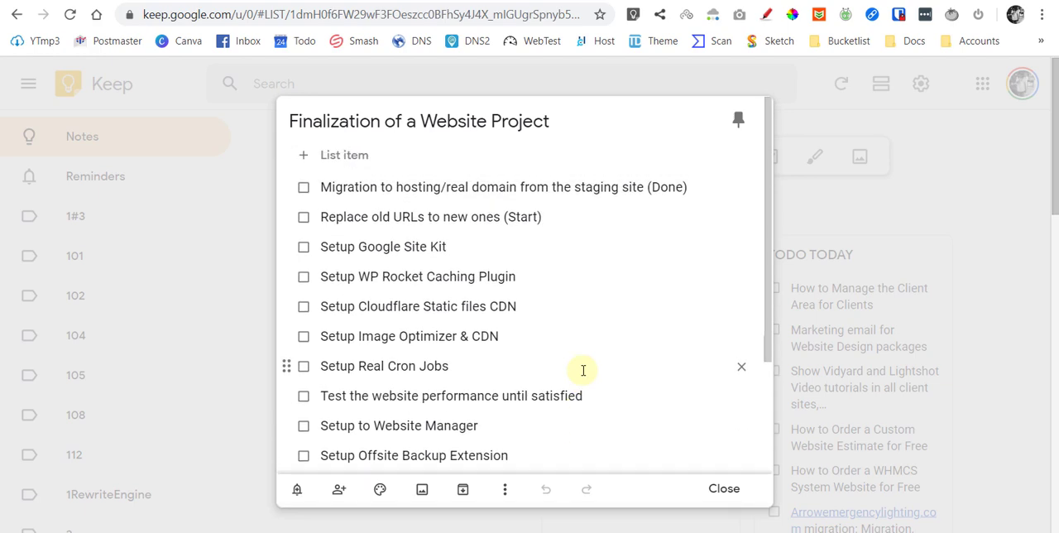
scroll("down", 3)
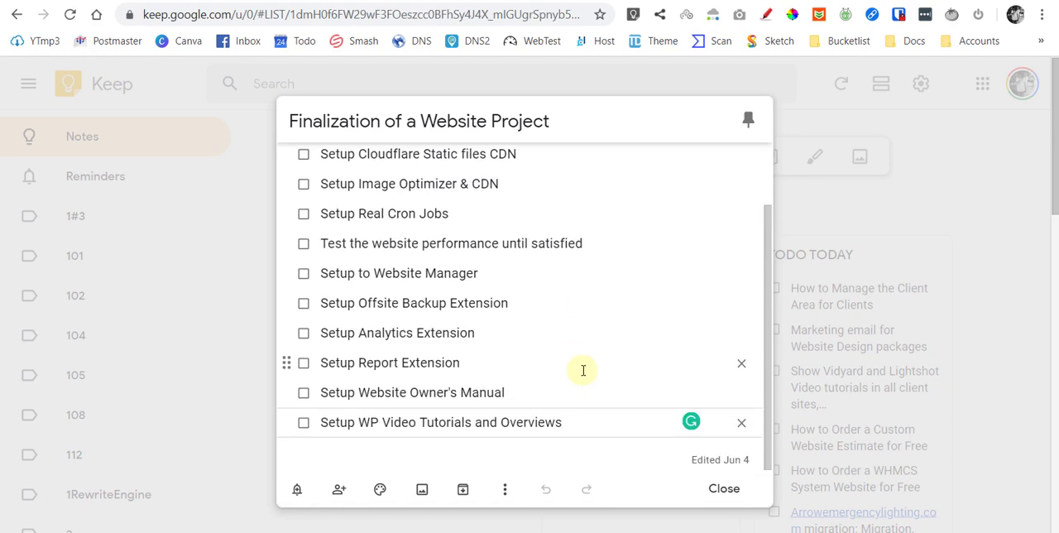
scroll("up", 3)
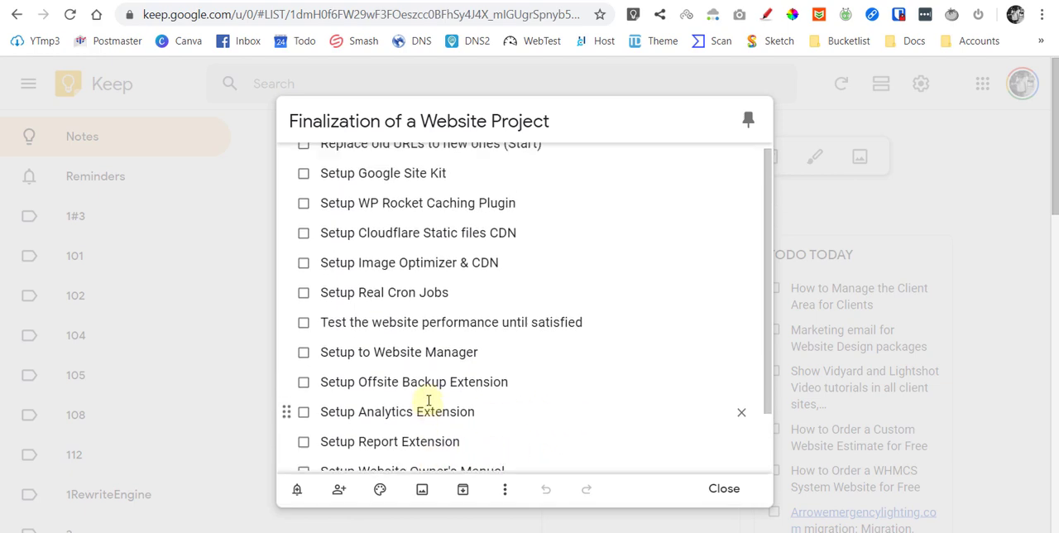
double_click(391, 206)
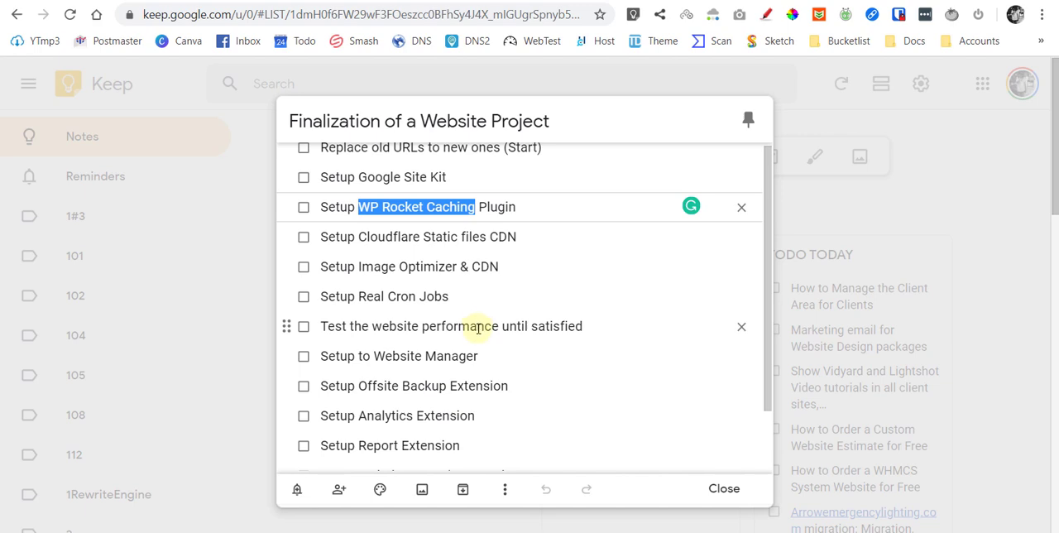
mouse_move(479, 331)
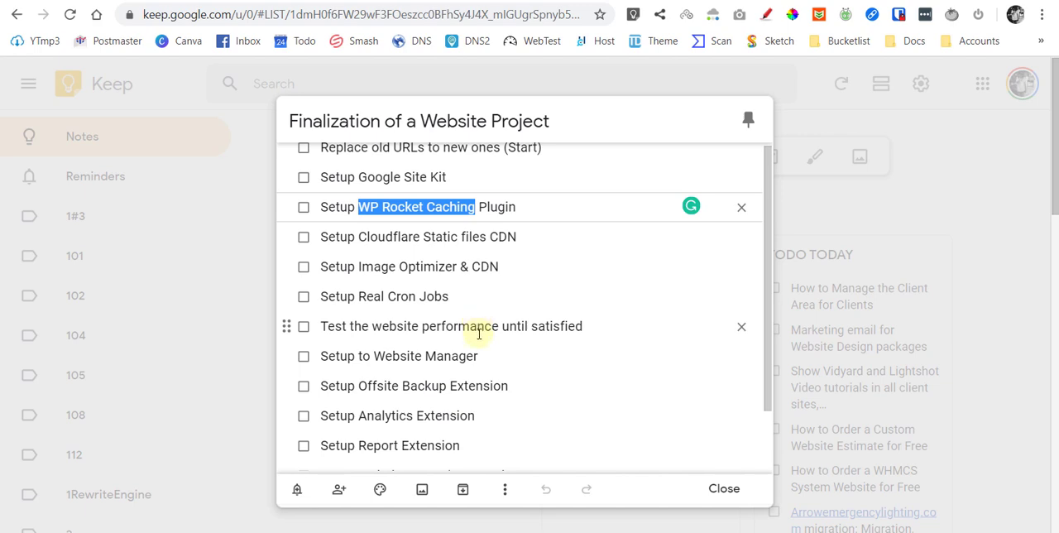
mouse_move(418, 207)
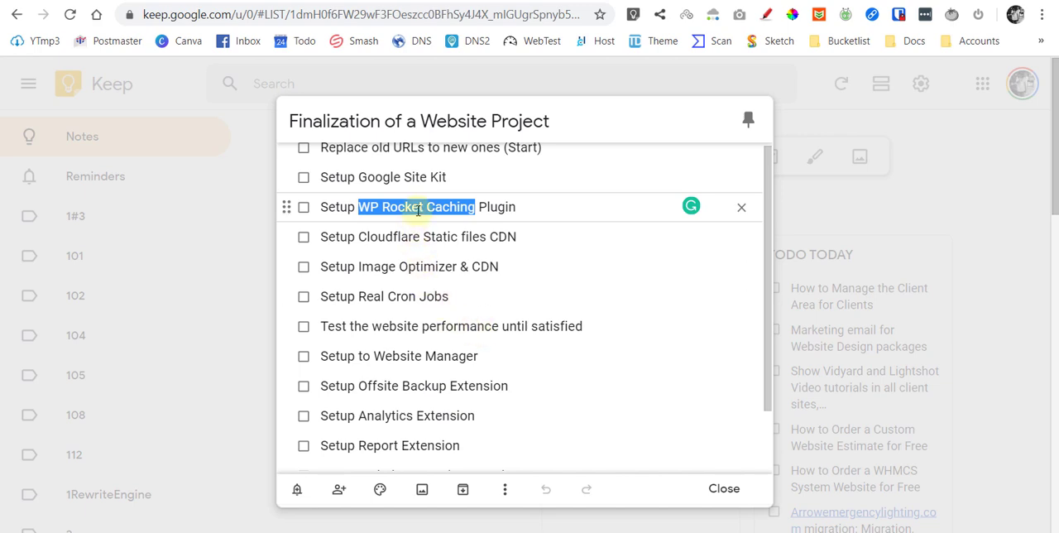
scroll("down", 3)
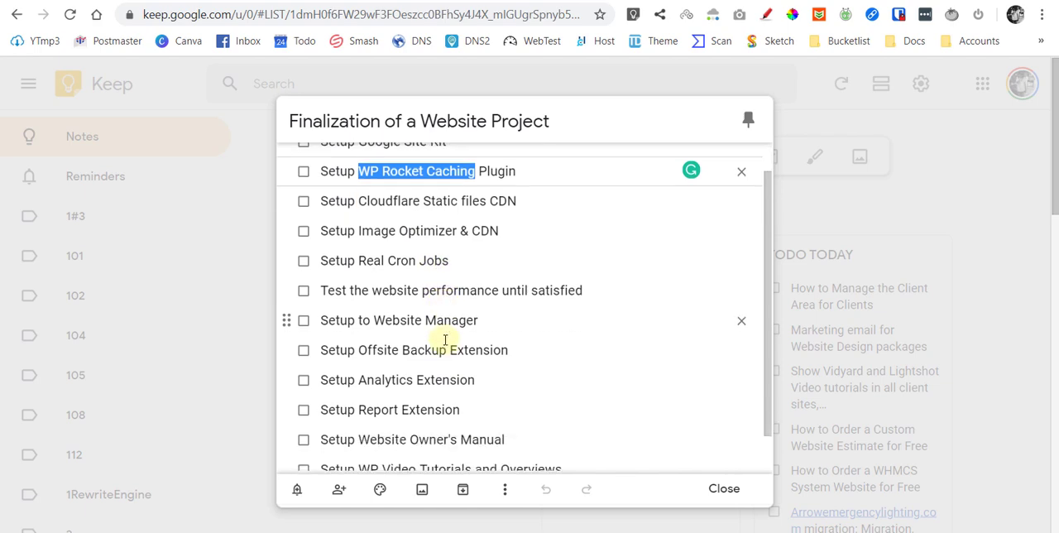
scroll("down", 3)
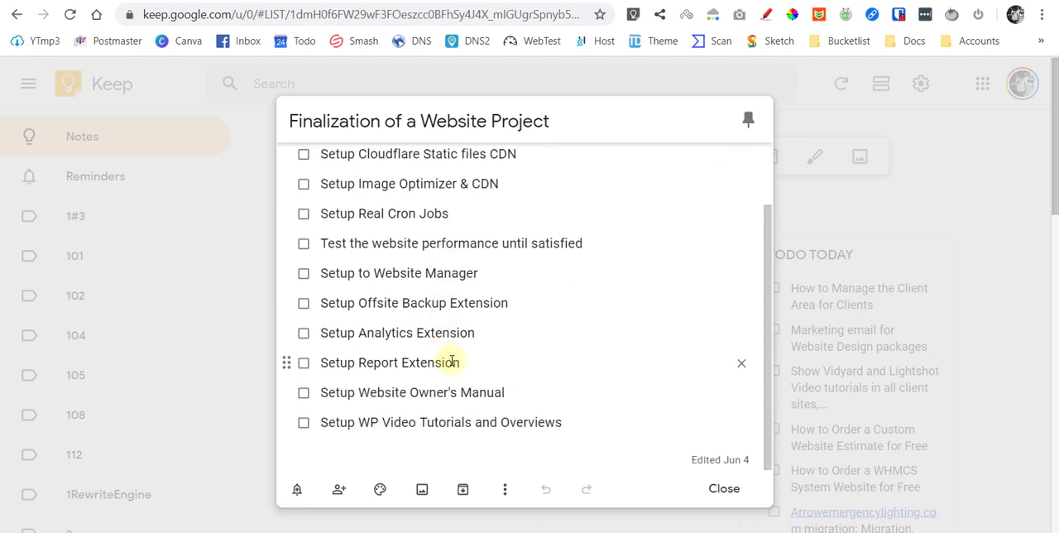